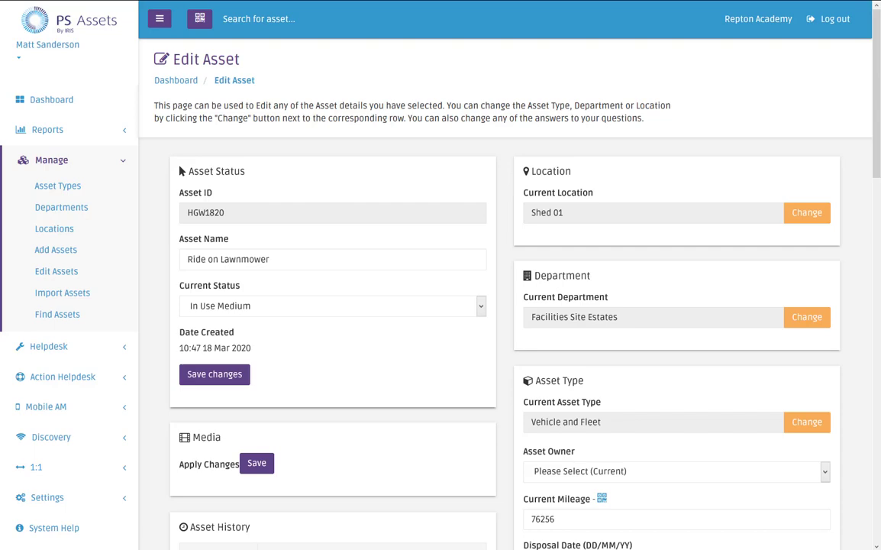
pyautogui.moveTo(283, 254)
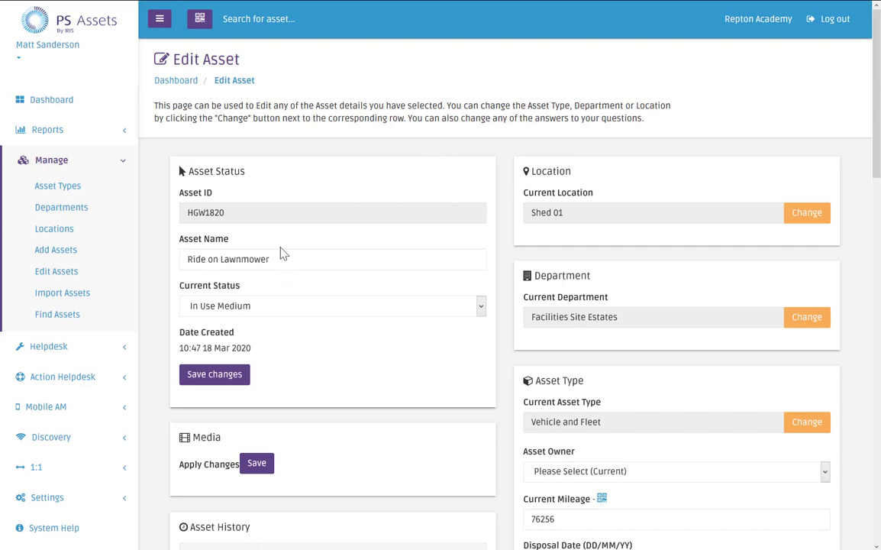
# - Expand Reports and open the Report Builder's list of automatic reports, like 'Any asset above £500'
pyautogui.scroll(-3)
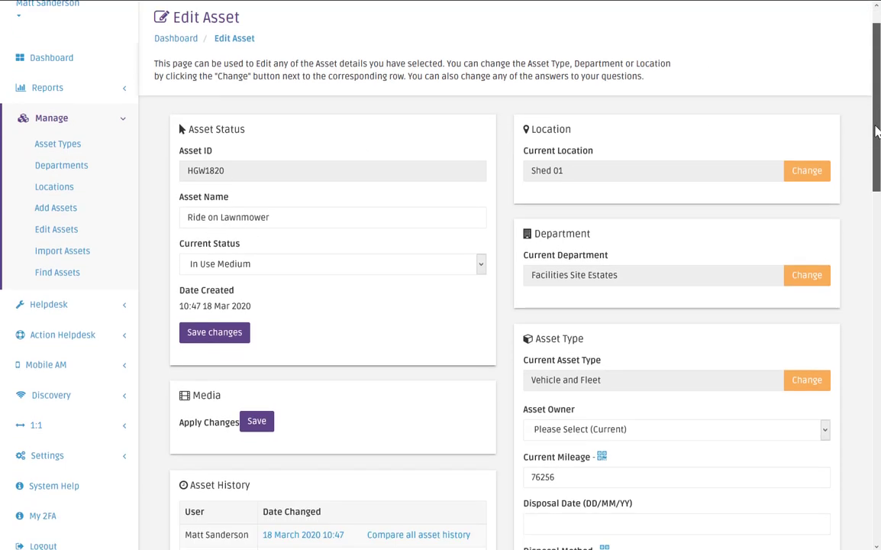
pyautogui.scroll(-3)
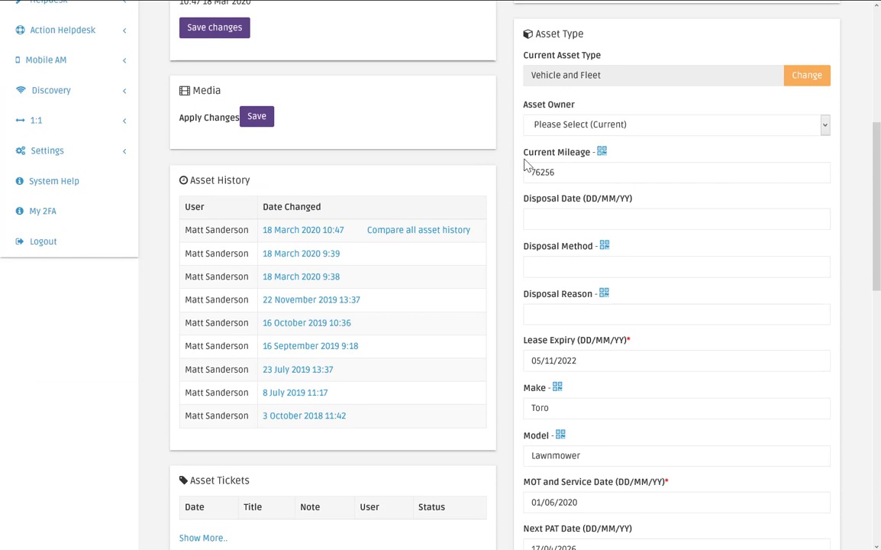
pyautogui.doubleClick(556, 152)
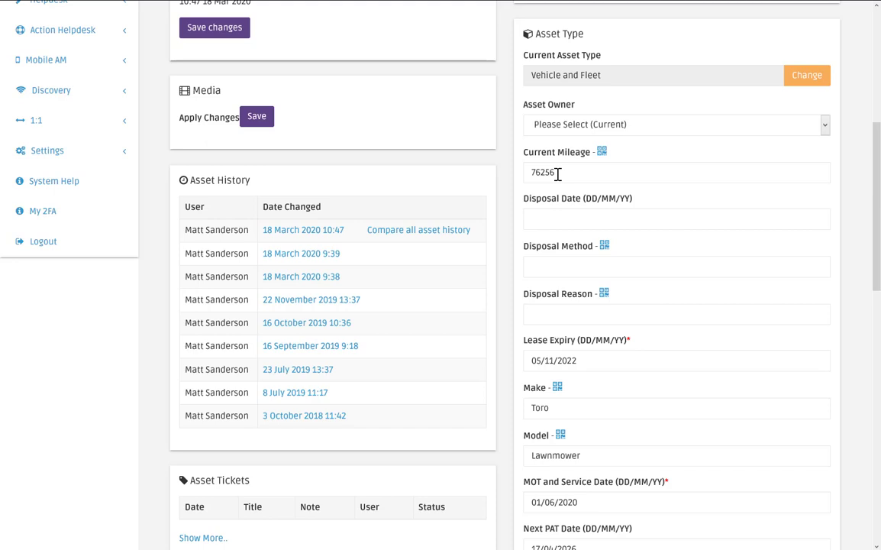
pyautogui.moveTo(554, 165)
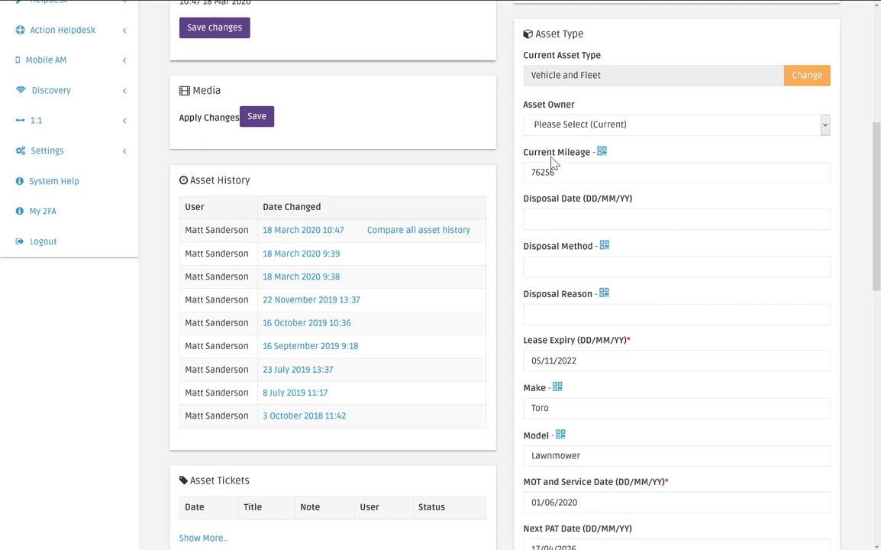
pyautogui.moveTo(539, 163)
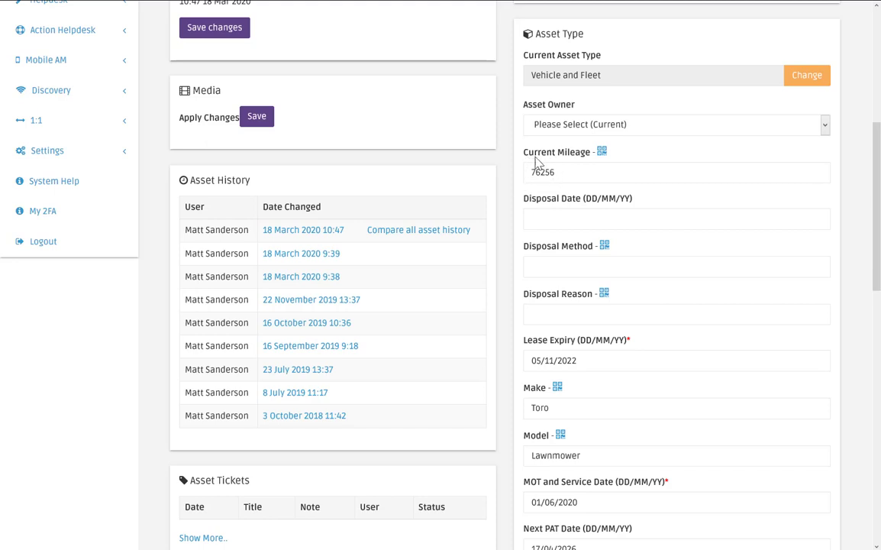
pyautogui.moveTo(574, 156)
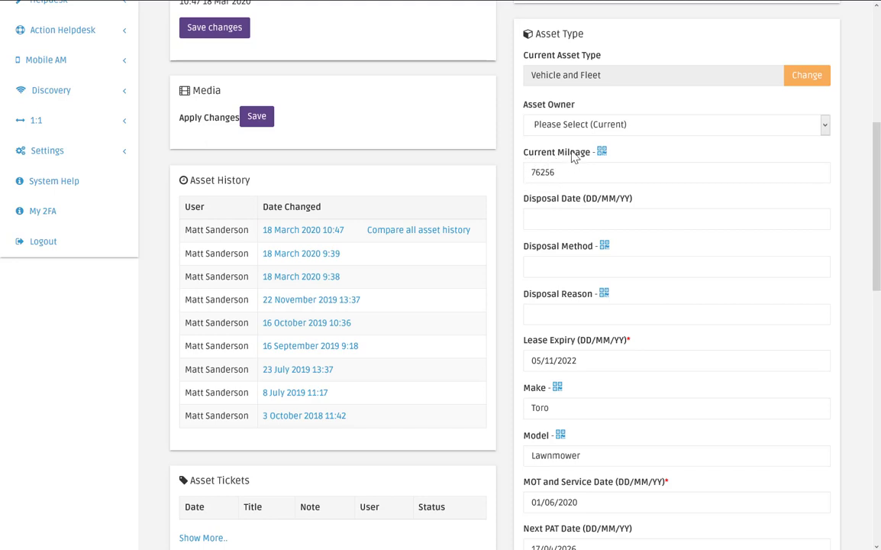
pyautogui.moveTo(534, 165)
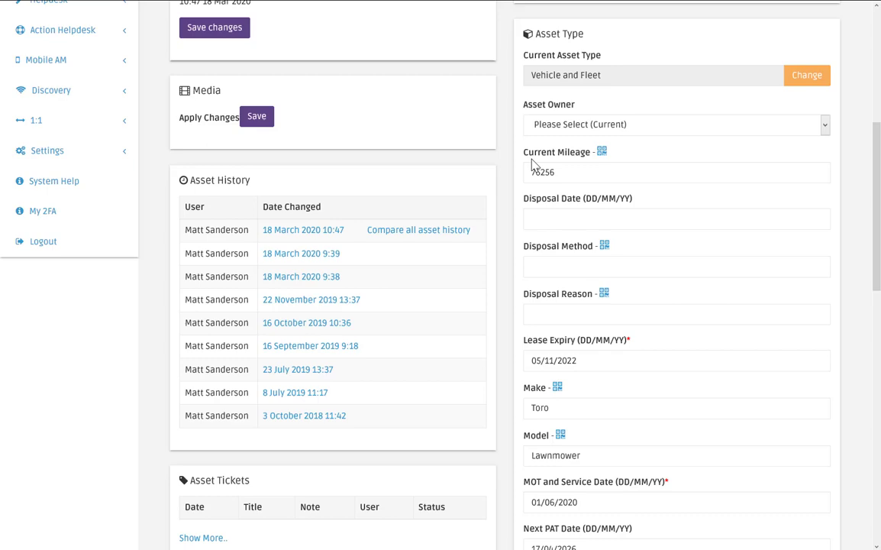
pyautogui.scroll(3)
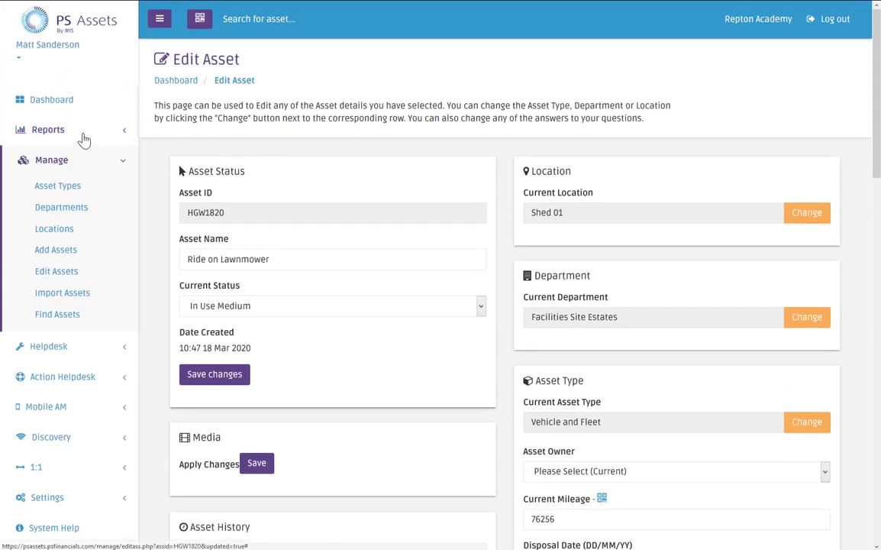
pyautogui.click(49, 129)
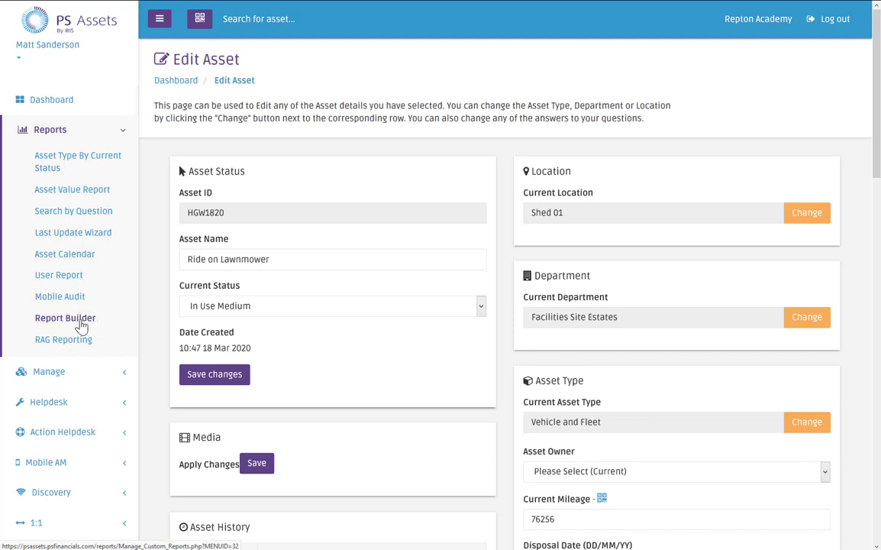
pyautogui.moveTo(64, 339)
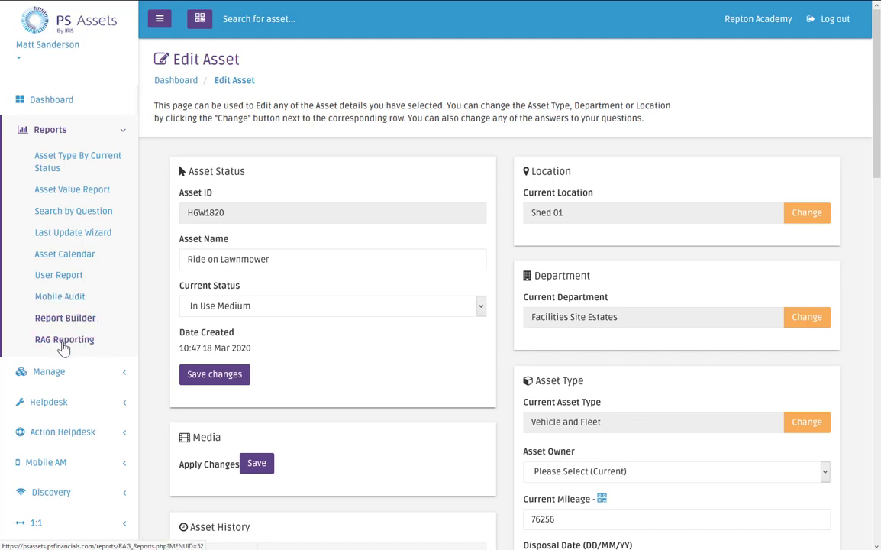
pyautogui.moveTo(65, 318)
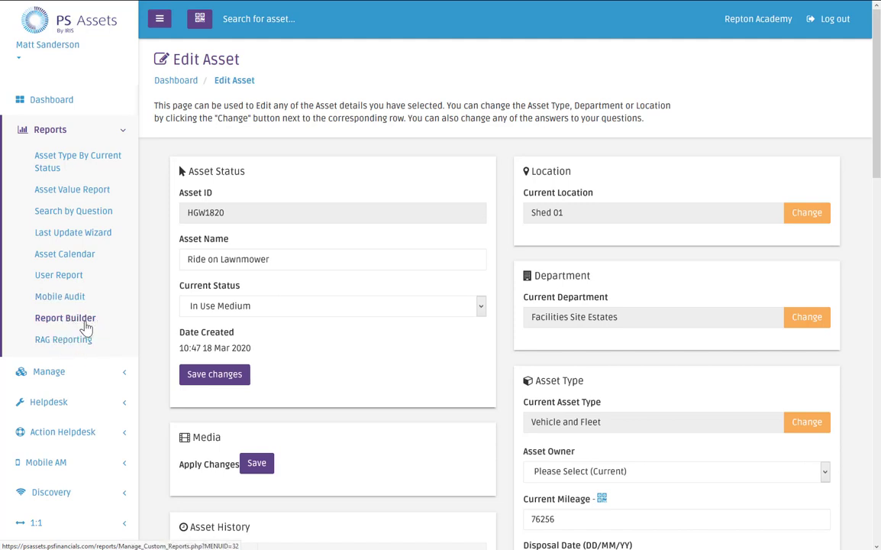
pyautogui.click(65, 317)
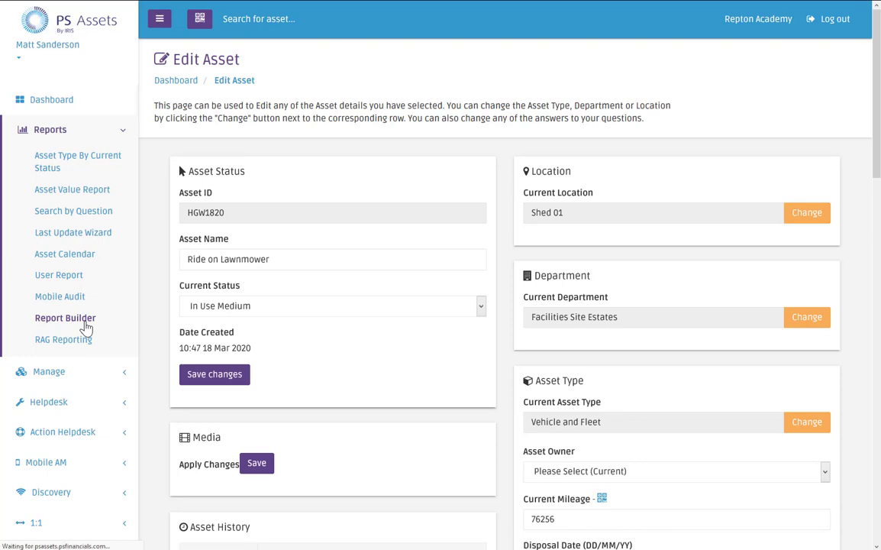
pyautogui.click(65, 318)
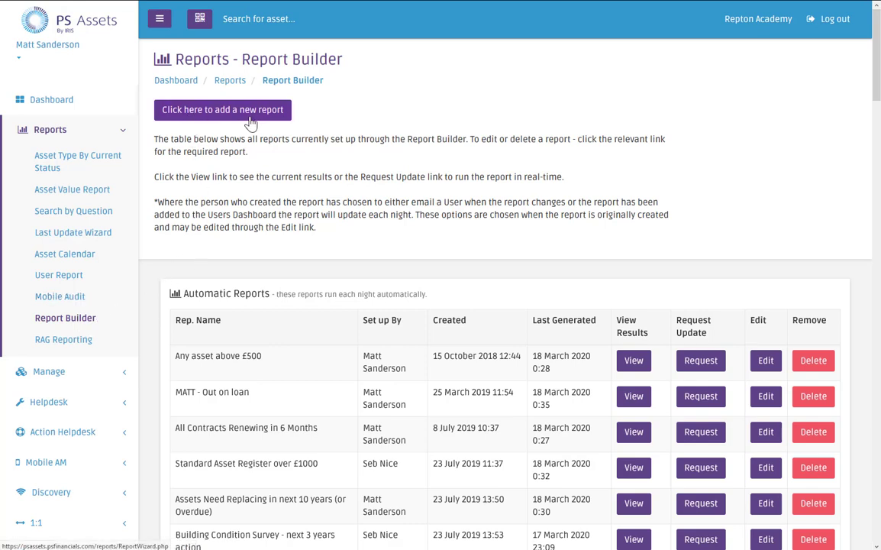
# - Add a new report for Vehicle and Fleet assets, leaving filters blank, up to display options
pyautogui.click(222, 109)
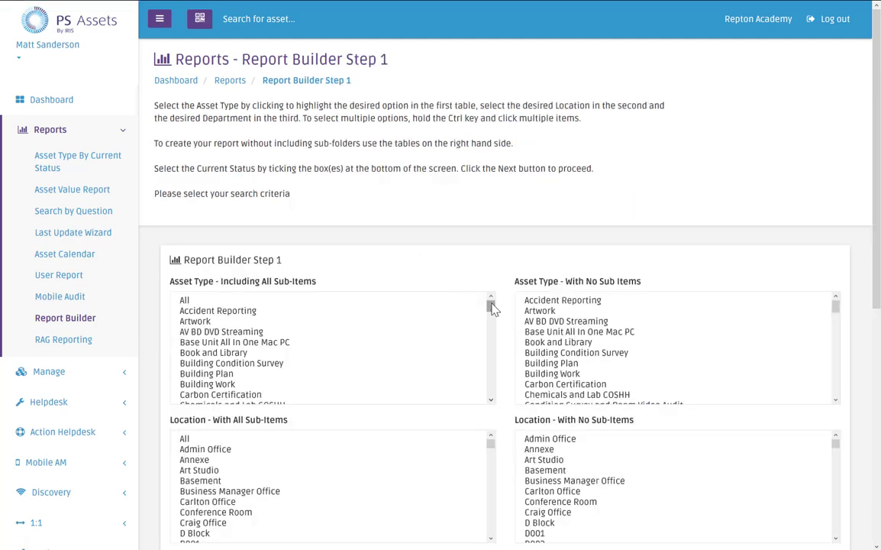
pyautogui.scroll(-3)
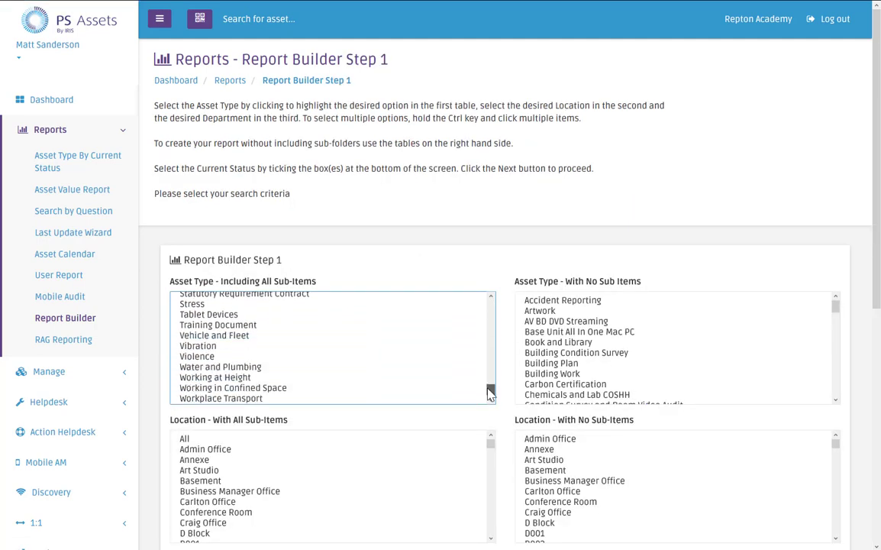
pyautogui.click(215, 335)
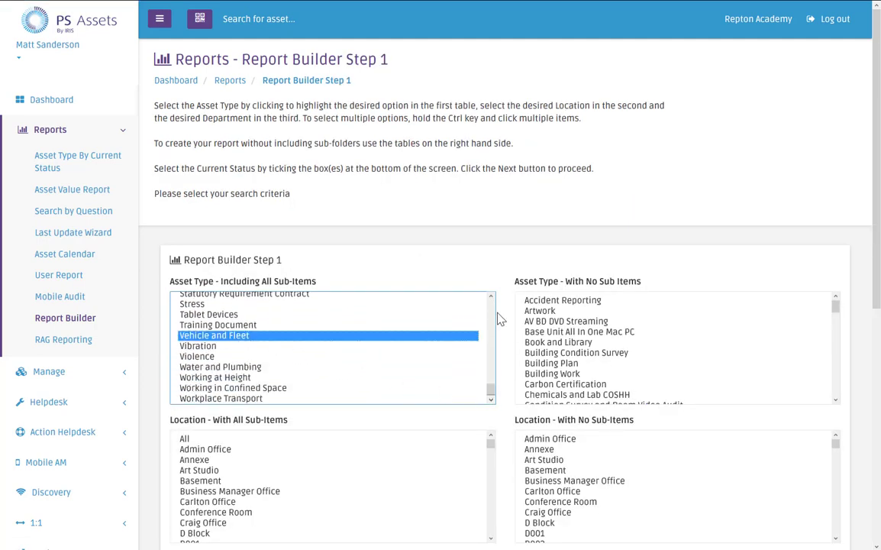
pyautogui.scroll(-3)
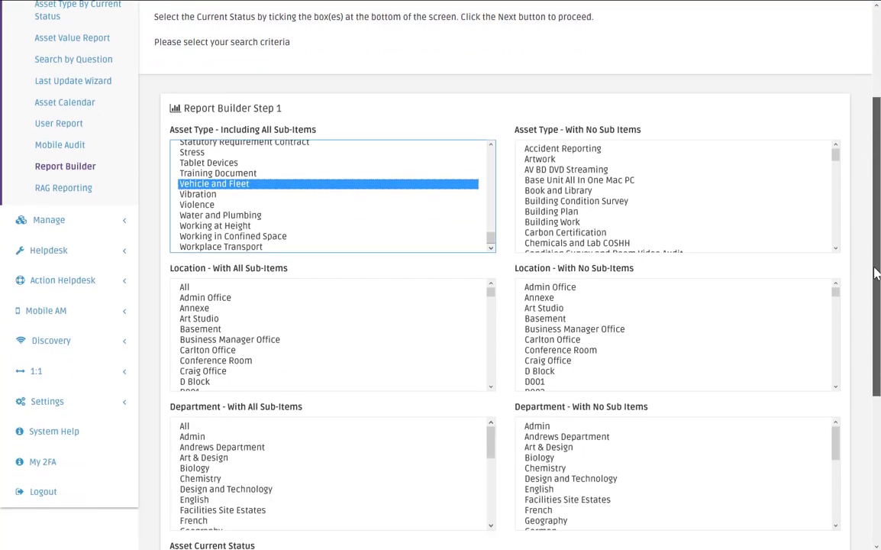
pyautogui.scroll(-3)
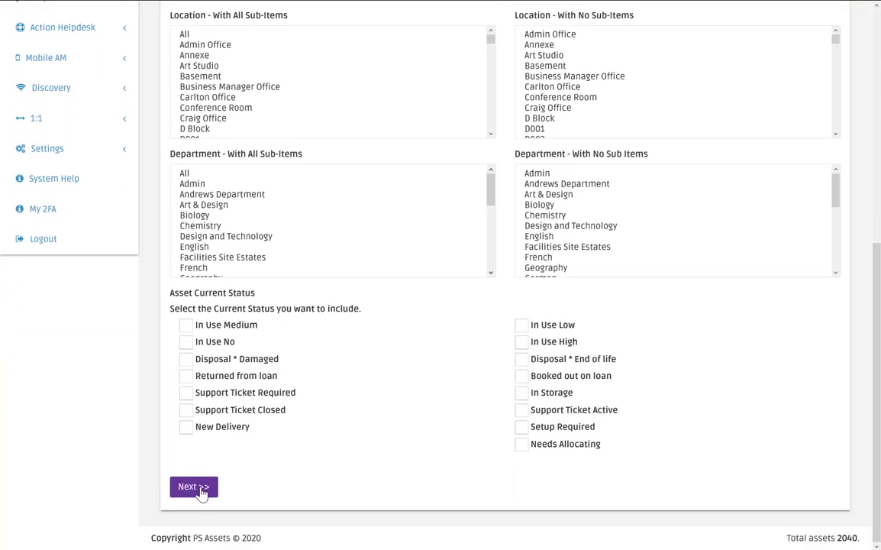
pyautogui.click(193, 486)
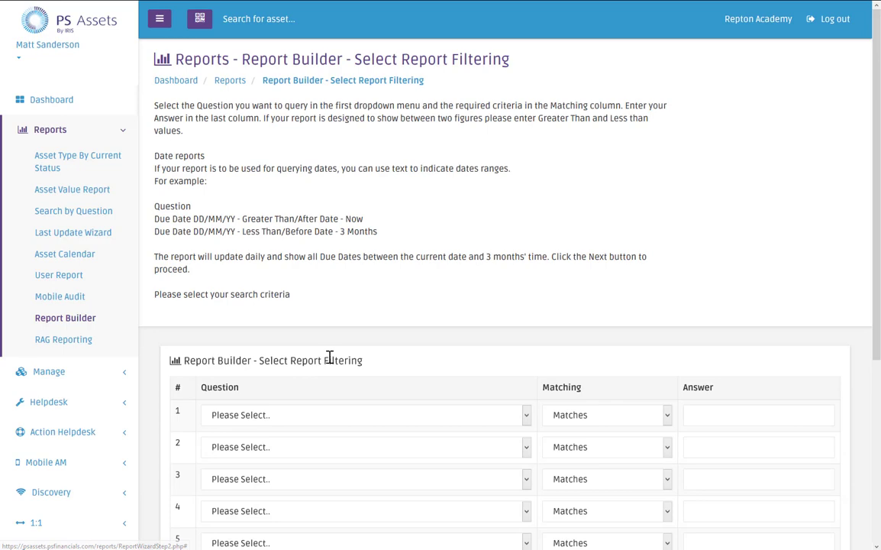
pyautogui.scroll(-3)
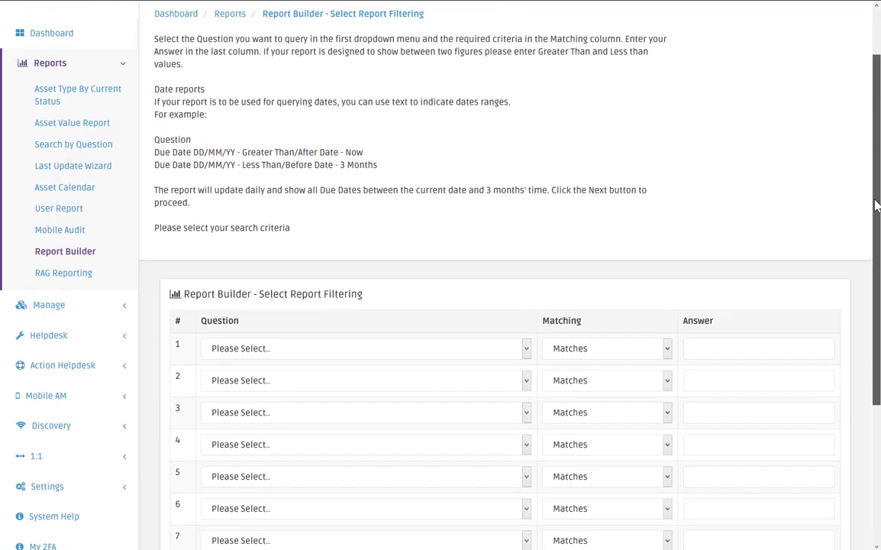
pyautogui.scroll(-3)
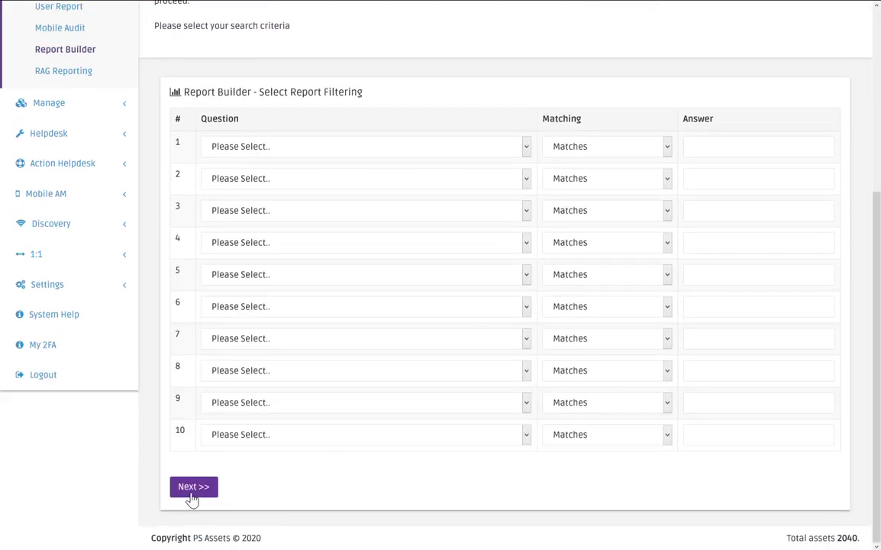
pyautogui.click(193, 486)
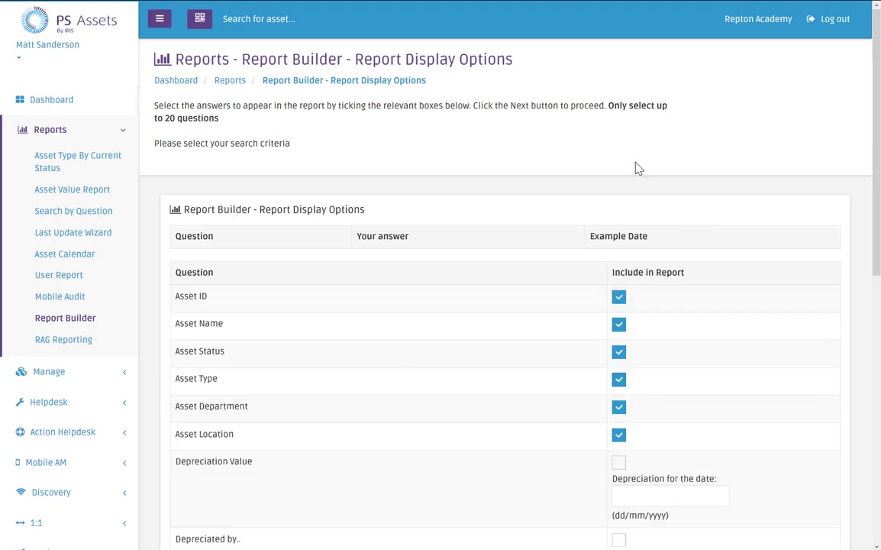
# - Tick Current Mileage, Lease Expiry, Replacement Date, Serial VIN and Purchase Date columns, then continue
pyautogui.scroll(-3)
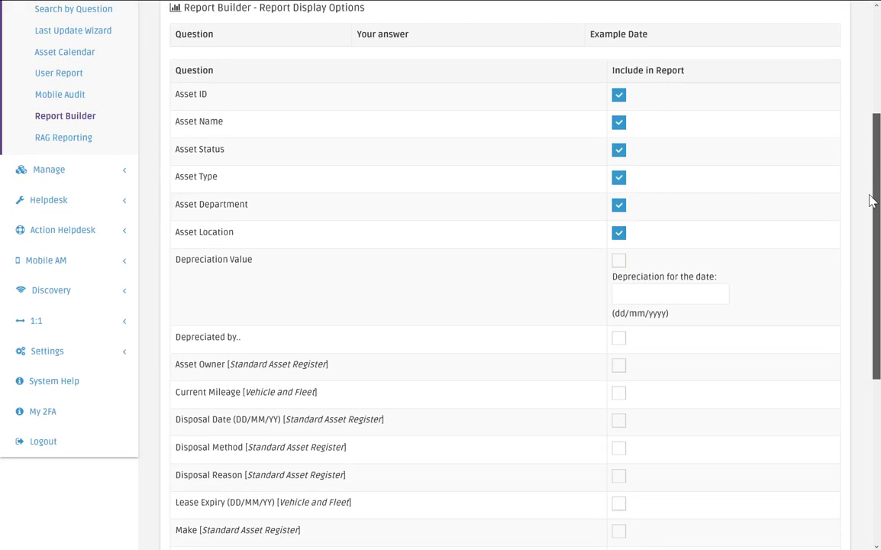
pyautogui.scroll(-3)
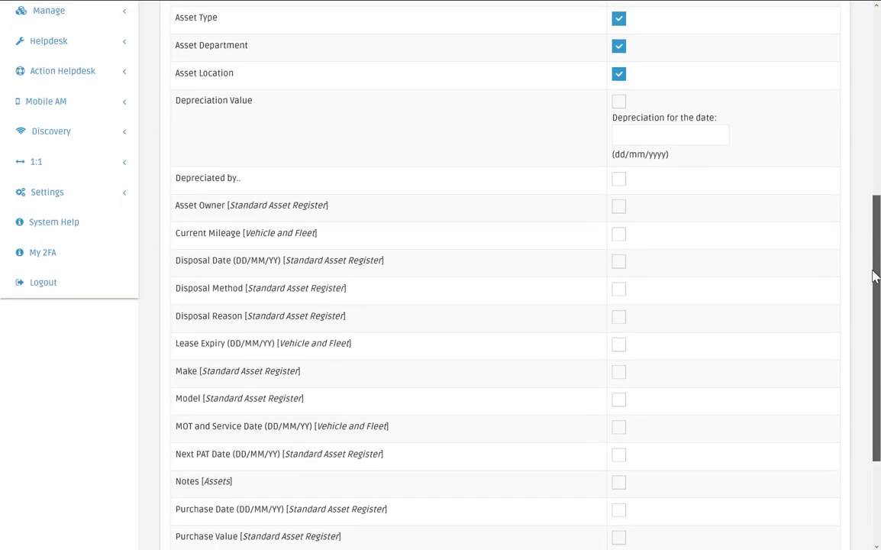
pyautogui.scroll(-3)
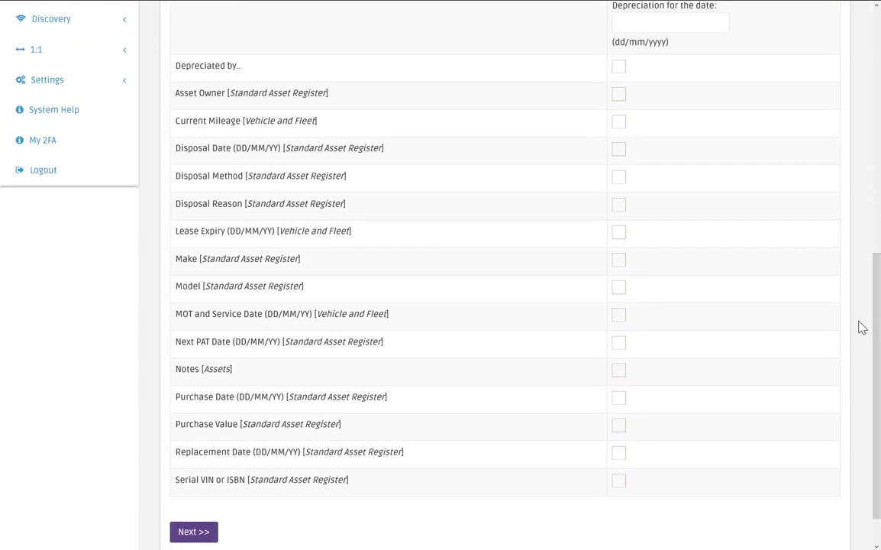
pyautogui.moveTo(589, 179)
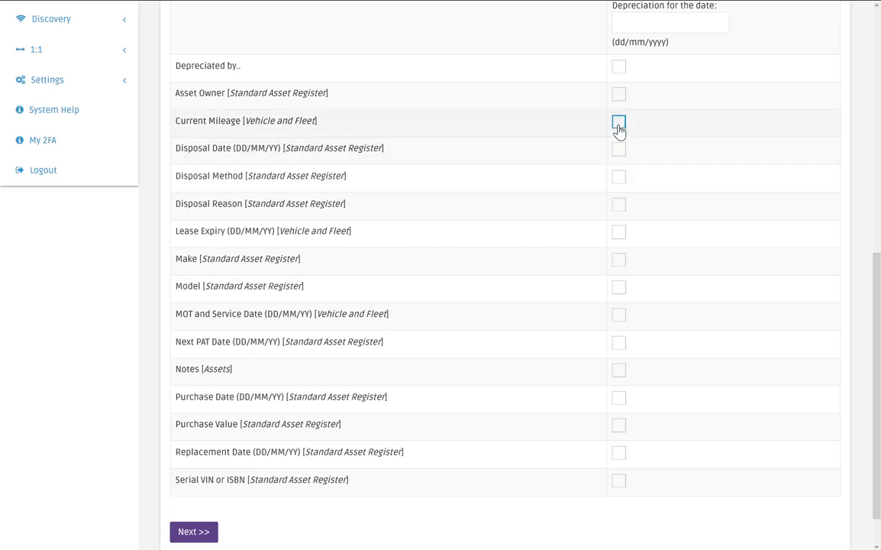
pyautogui.click(619, 121)
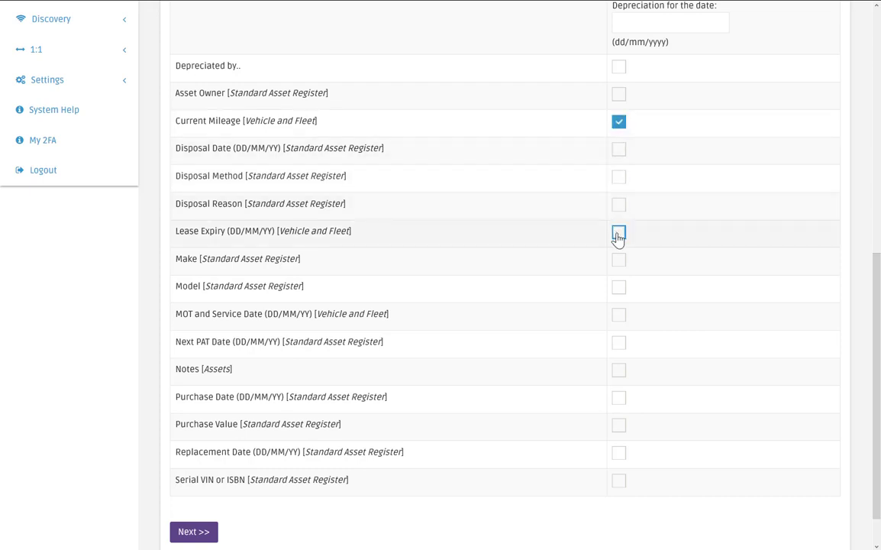
pyautogui.click(619, 232)
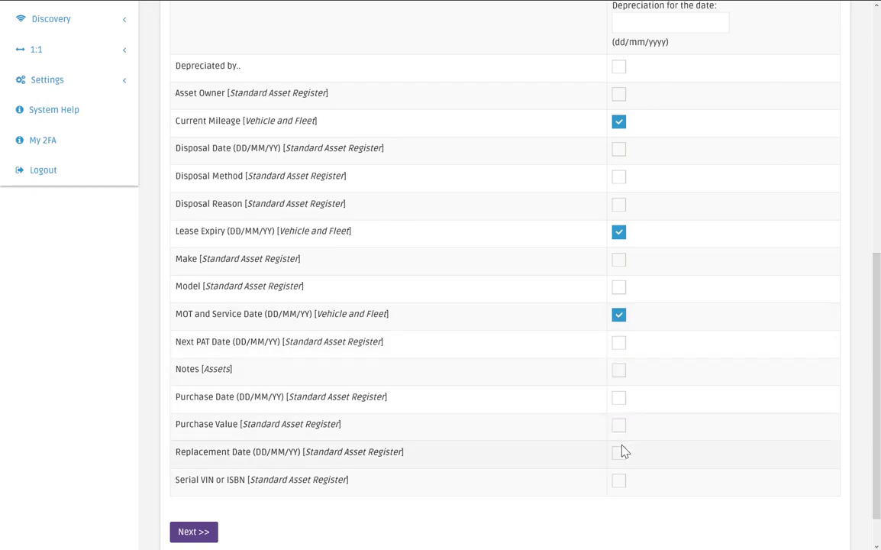
pyautogui.click(619, 452)
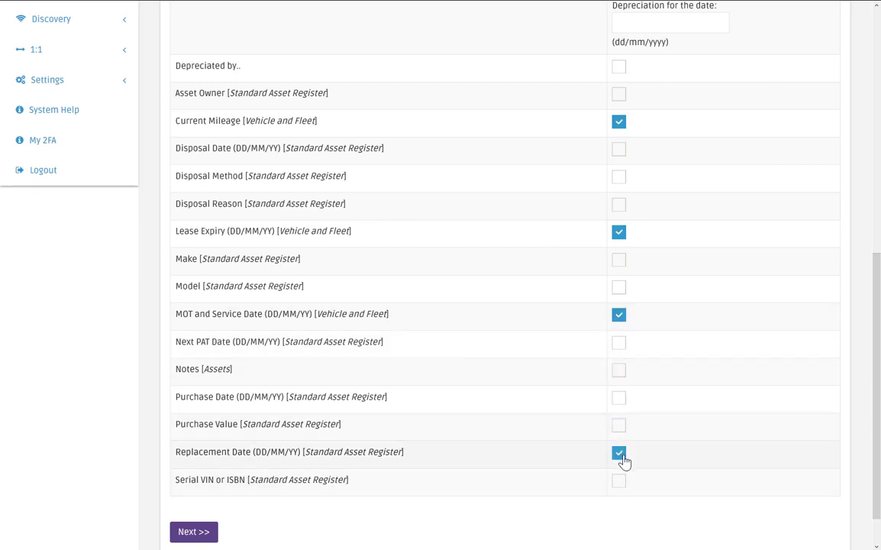
pyautogui.click(619, 481)
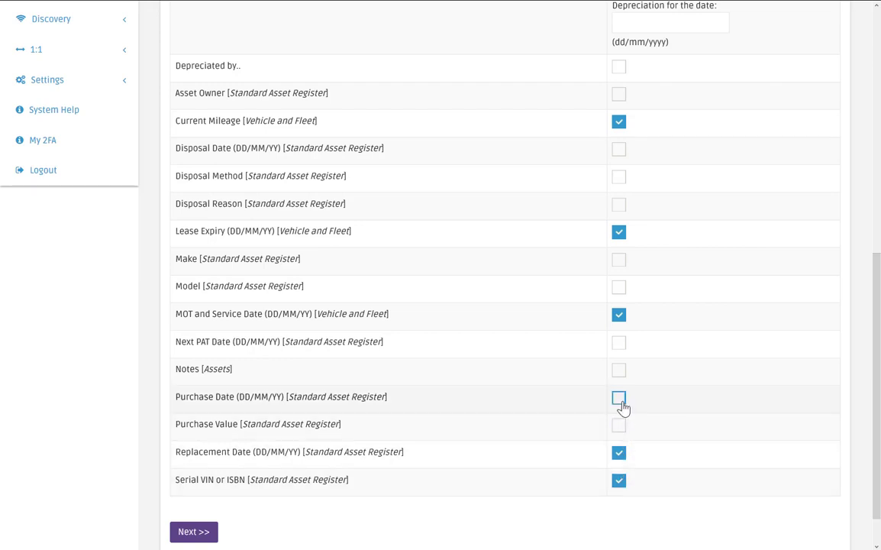
pyautogui.click(619, 398)
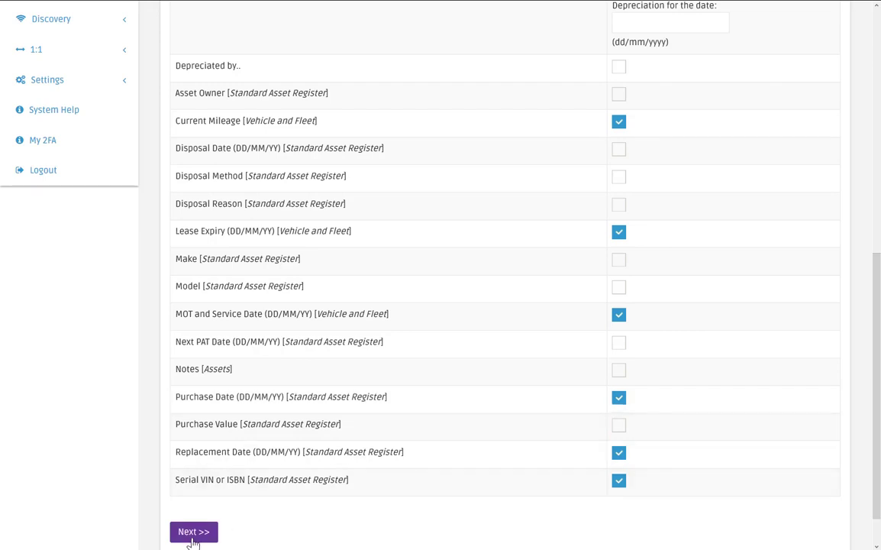
pyautogui.click(193, 532)
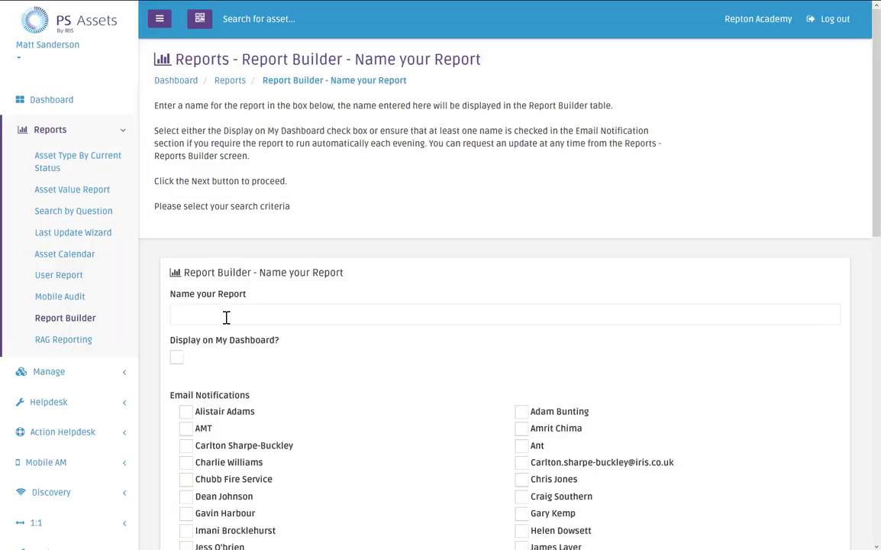
# - Name the report 'All Vehicle Data'
pyautogui.click(504, 314)
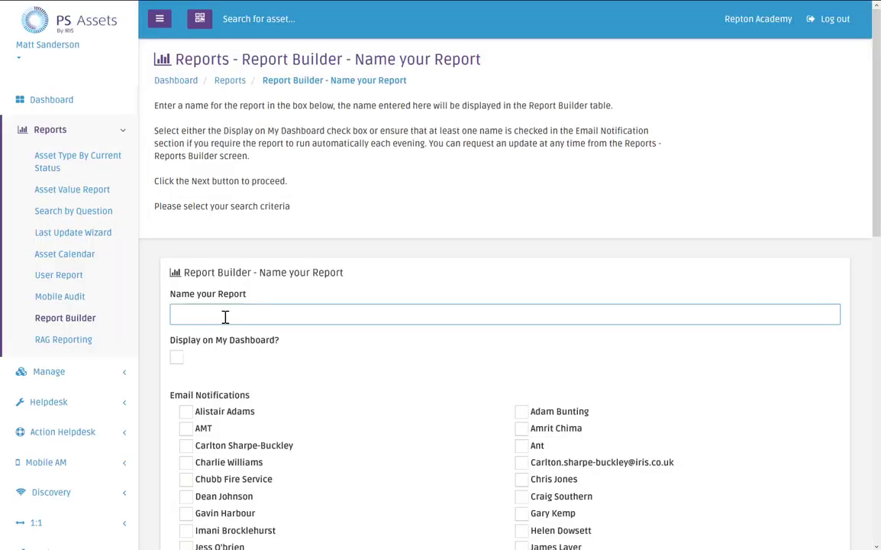
pyautogui.write('All Vehicle Data')
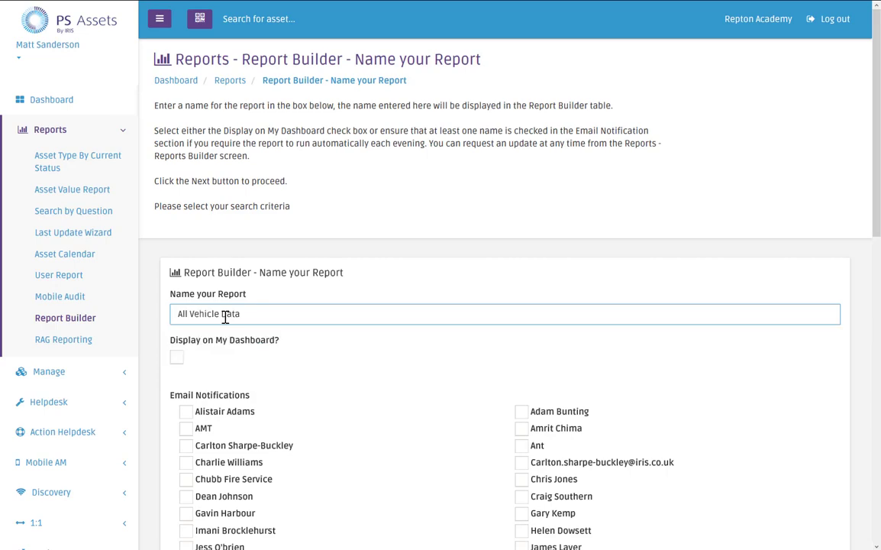
pyautogui.moveTo(876, 166)
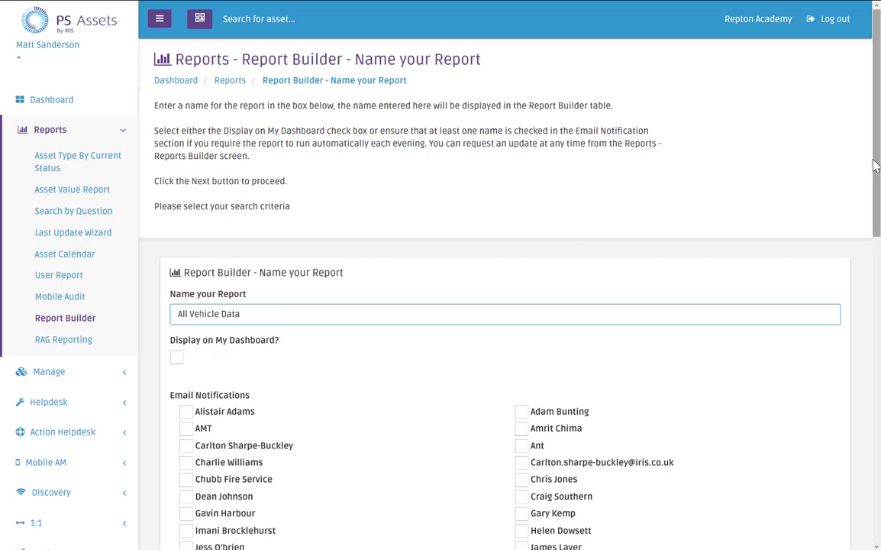
pyautogui.scroll(-3)
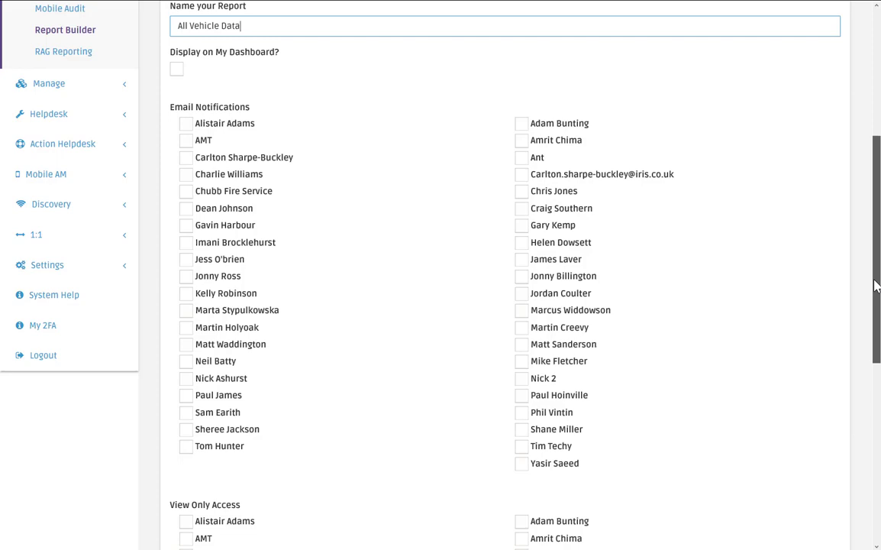
pyautogui.scroll(-3)
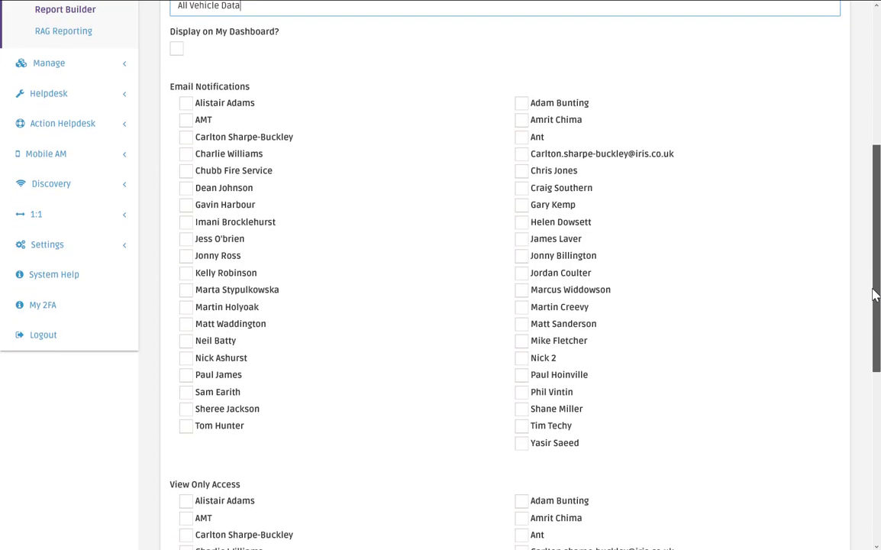
pyautogui.scroll(-3)
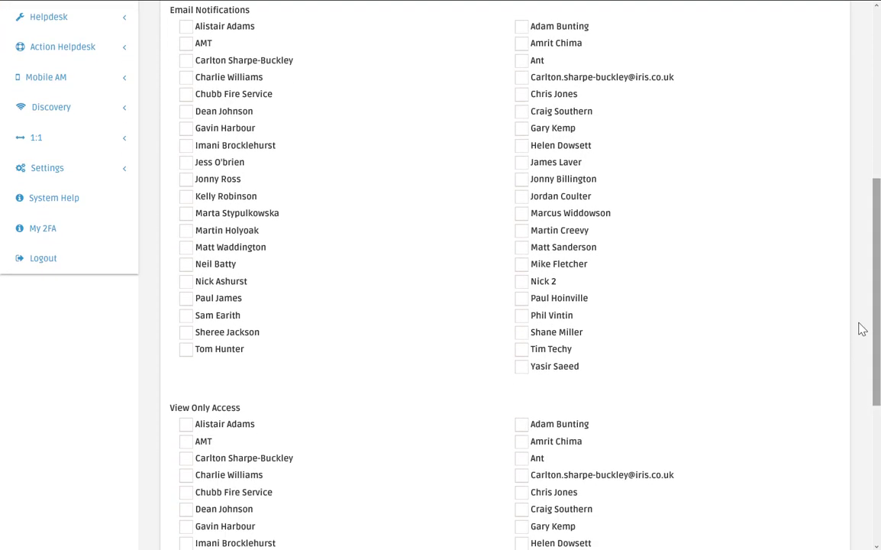
pyautogui.moveTo(320, 223)
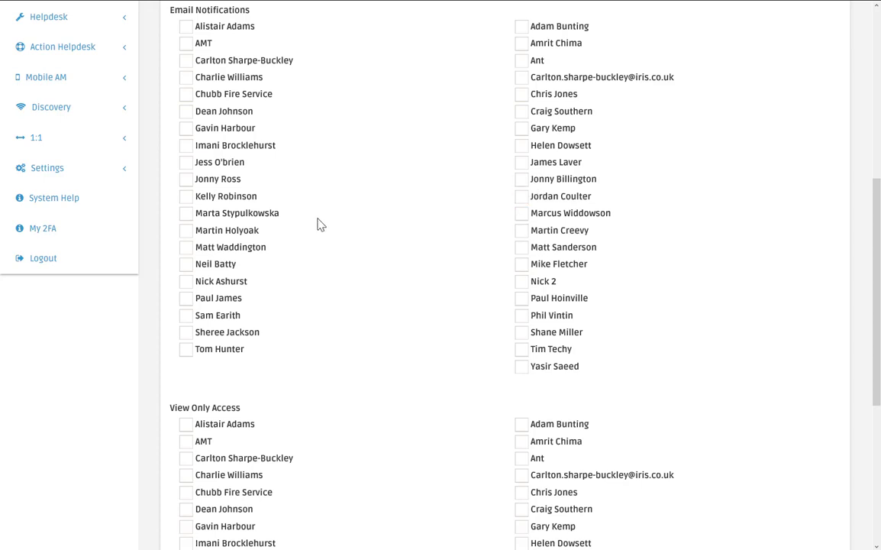
pyautogui.scroll(3)
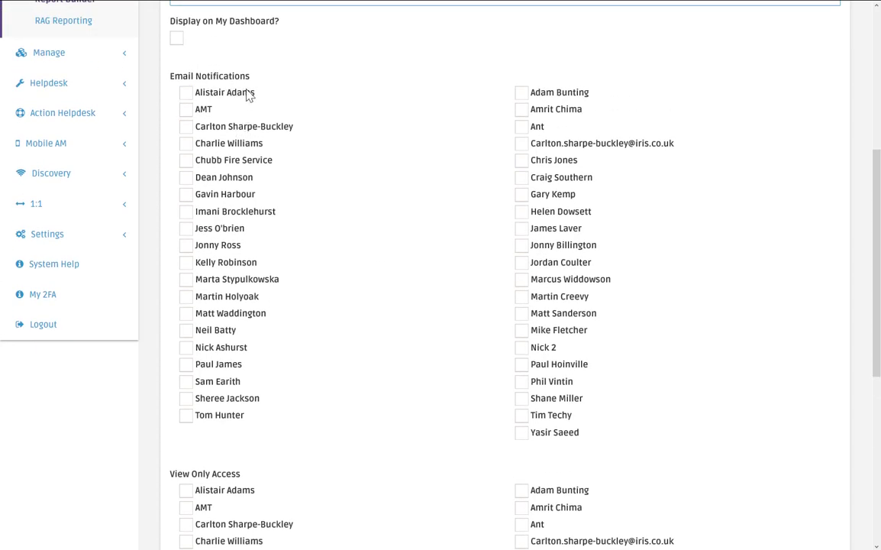
# - Tick one user for email notifications and save the report
pyautogui.click(521, 313)
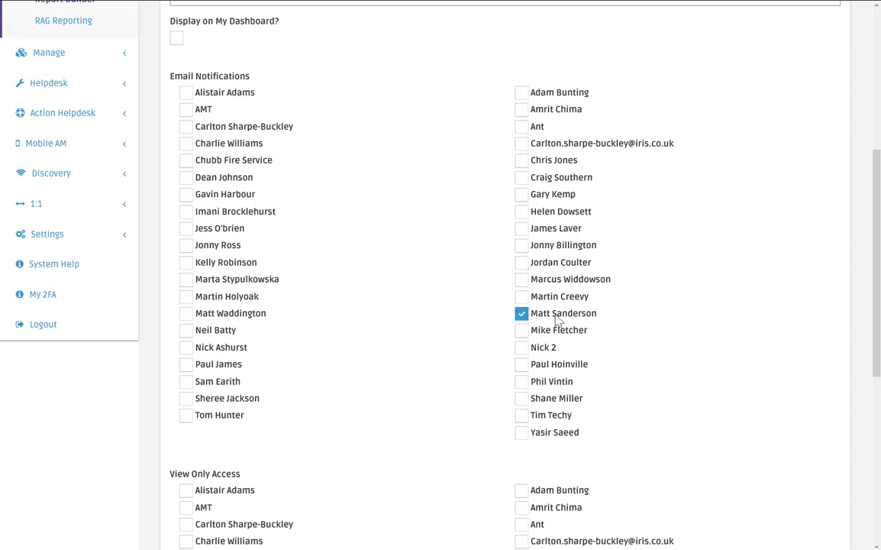
pyautogui.scroll(-3)
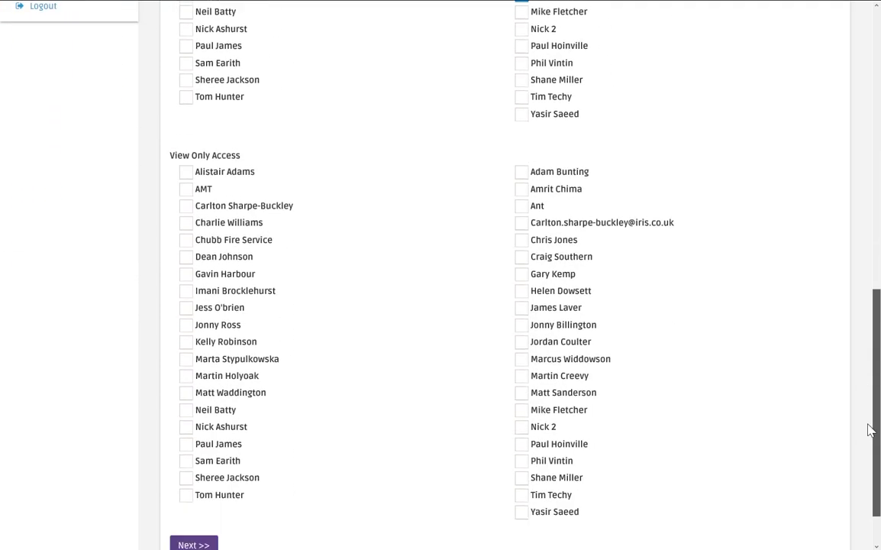
pyautogui.scroll(-3)
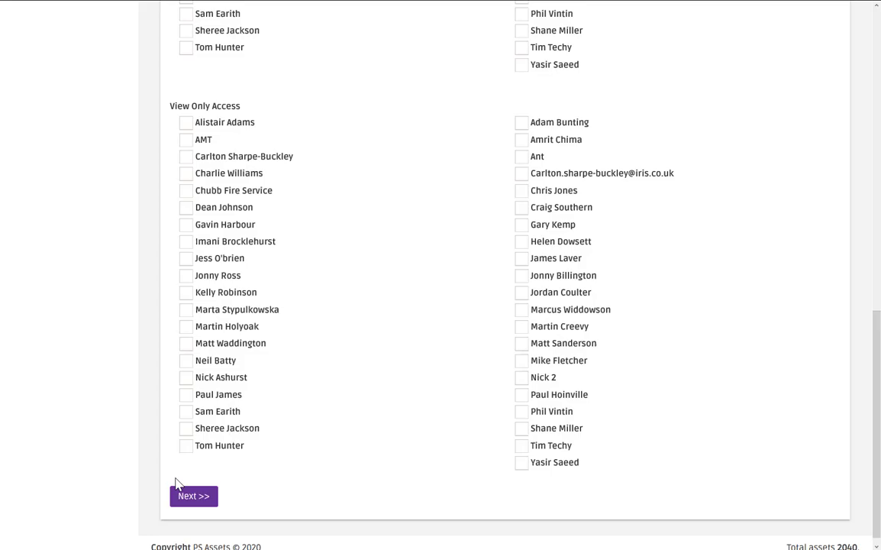
pyautogui.click(193, 496)
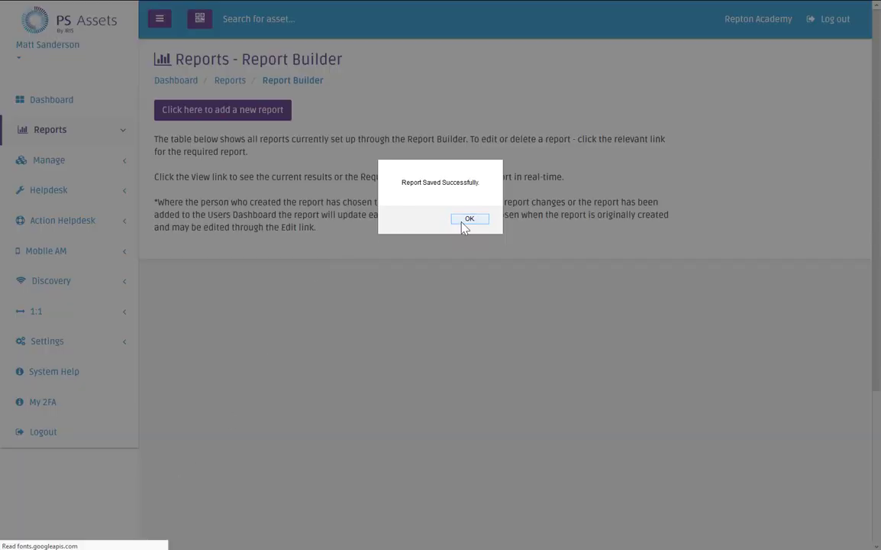
# - Dismiss the save confirmation and begin a new RAG report named 'Vehicle Risk'
pyautogui.click(469, 219)
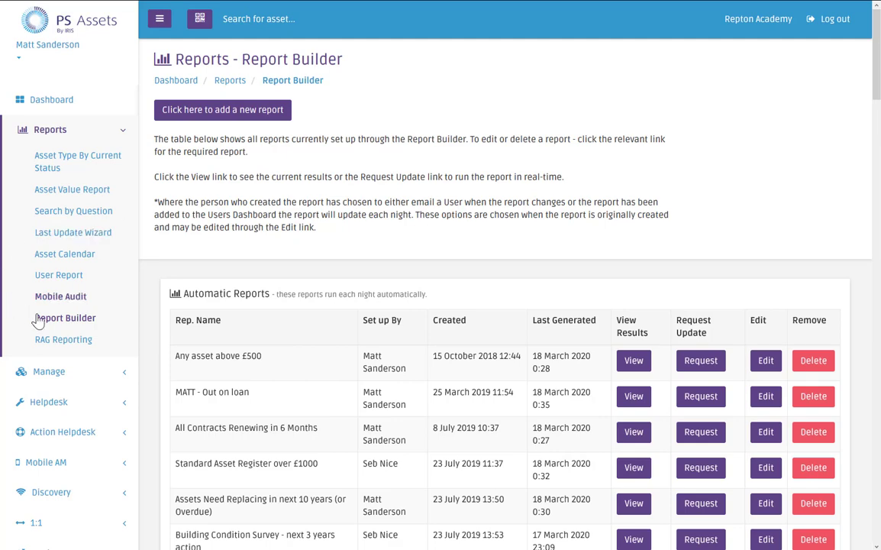
pyautogui.click(64, 340)
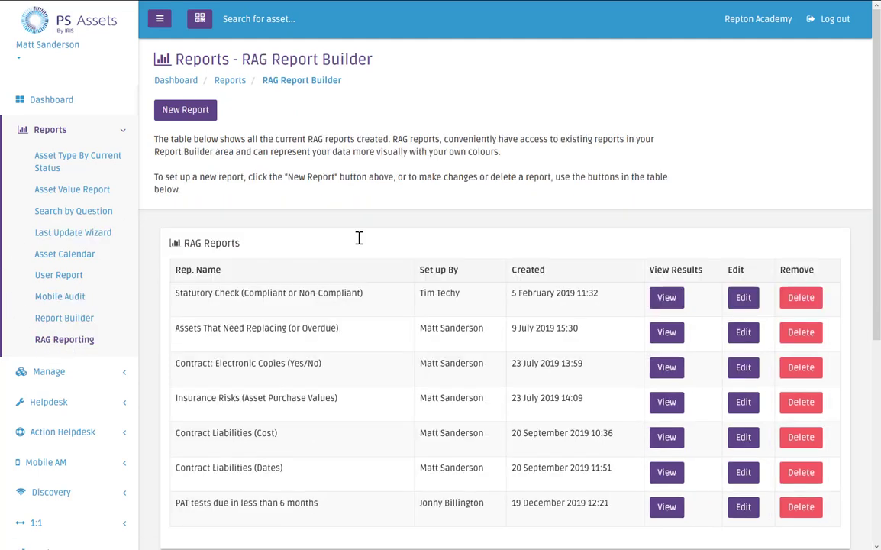
pyautogui.moveTo(185, 109)
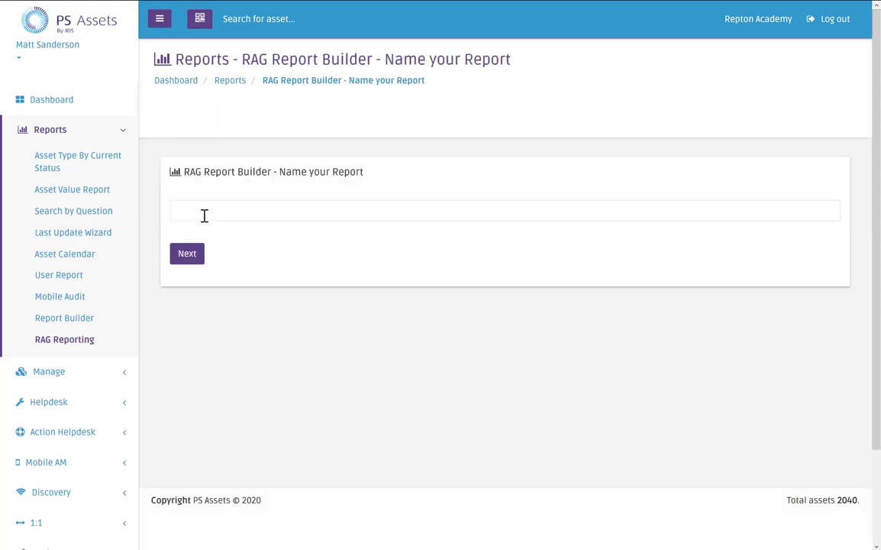
pyautogui.write('V')
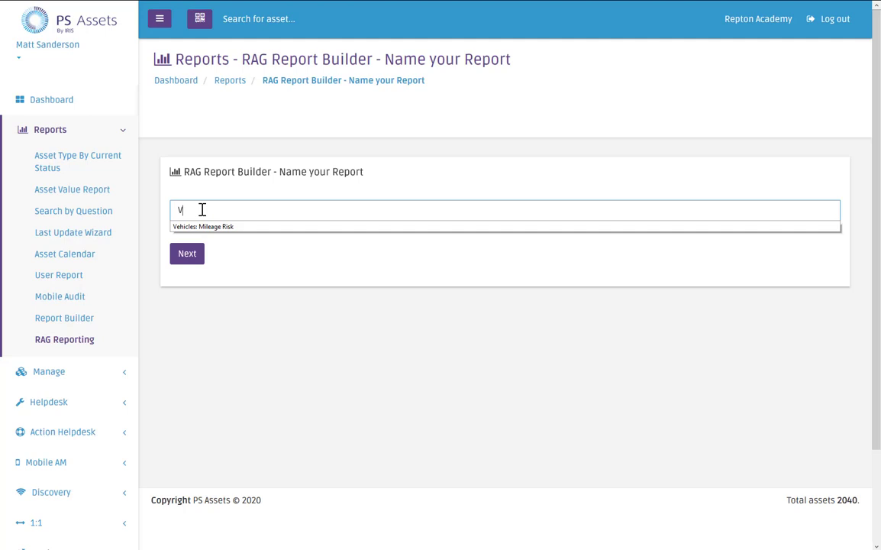
pyautogui.write('ehicle Risk')
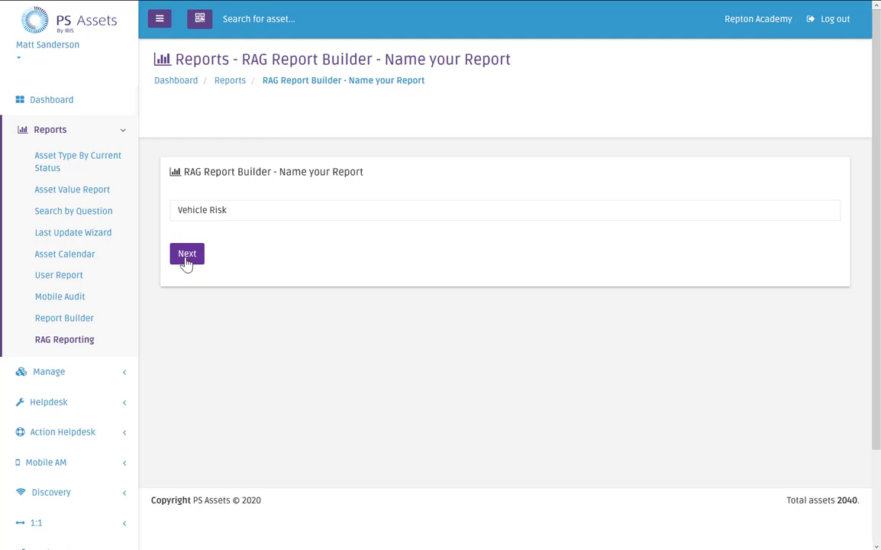
# - Use the All Vehicle Data report as source and Current Mileage as the data column
pyautogui.click(187, 252)
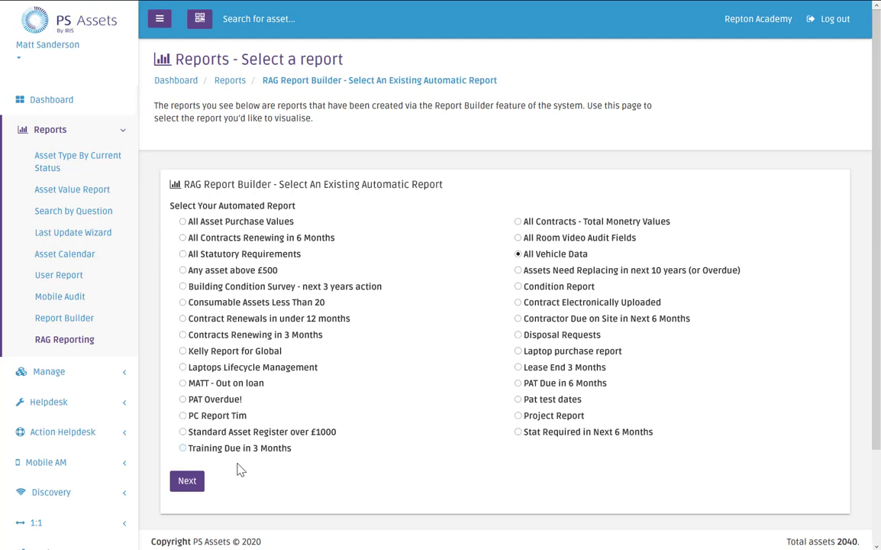
pyautogui.click(187, 480)
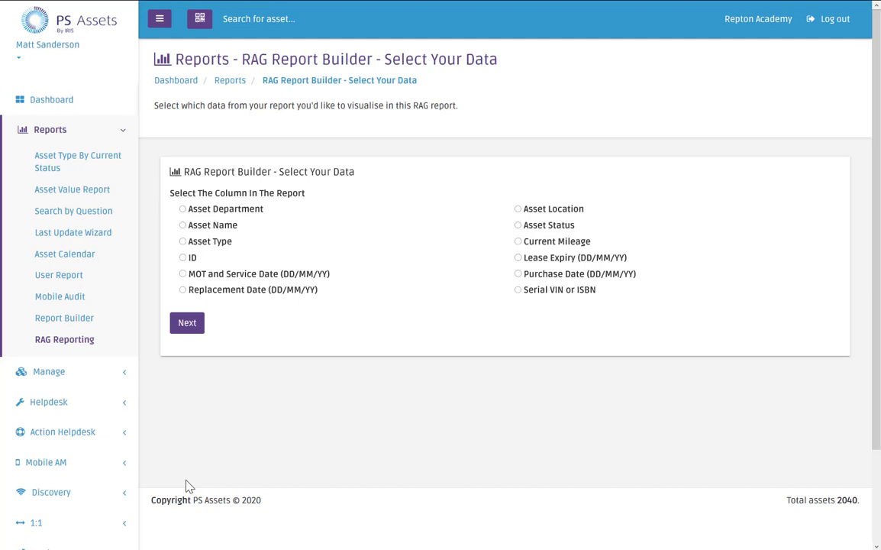
pyautogui.moveTo(253, 280)
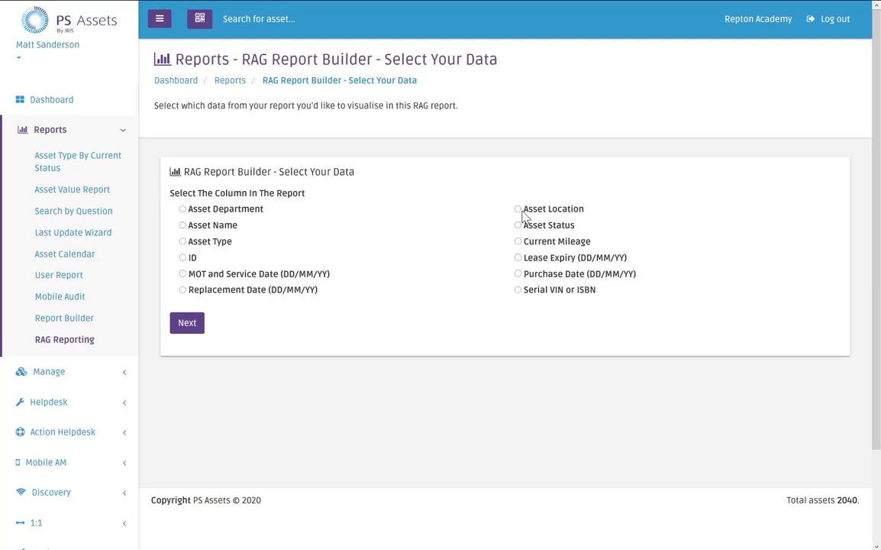
pyautogui.click(518, 241)
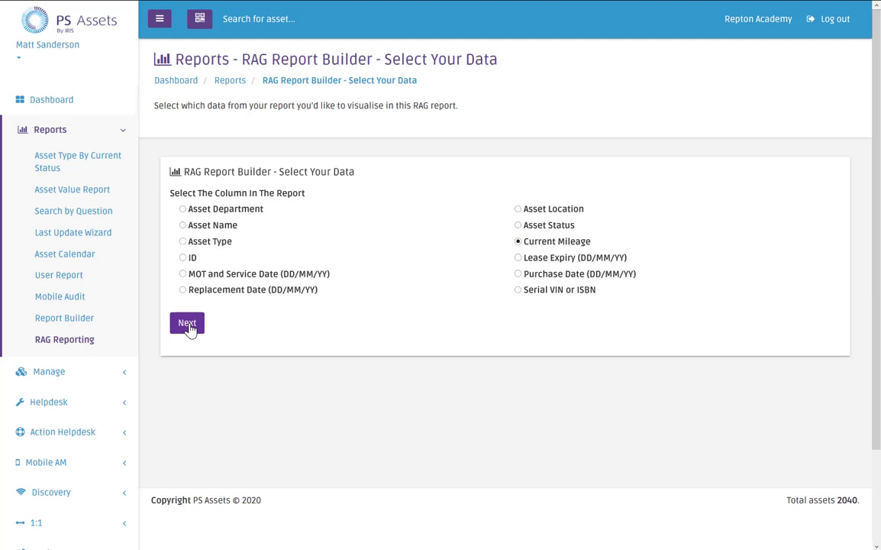
# - Set the data type to Value and continue to the label settings
pyautogui.click(187, 322)
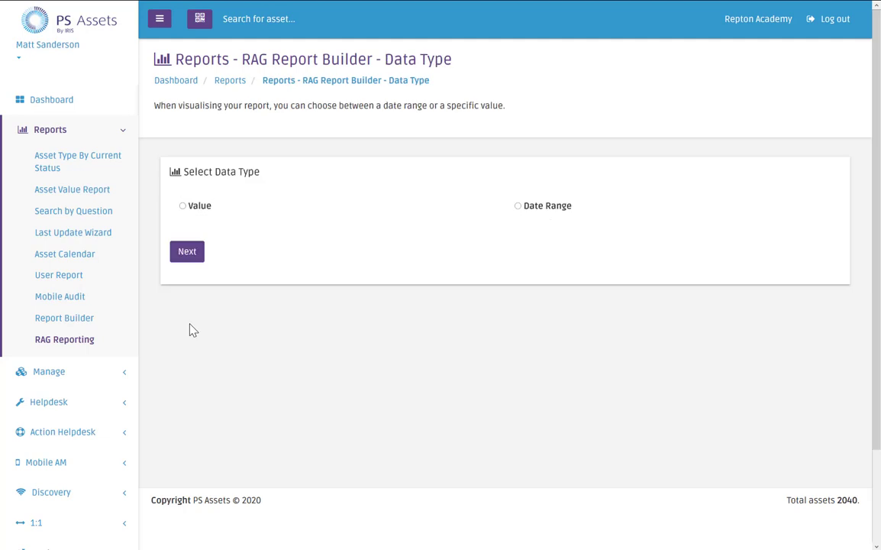
pyautogui.moveTo(218, 245)
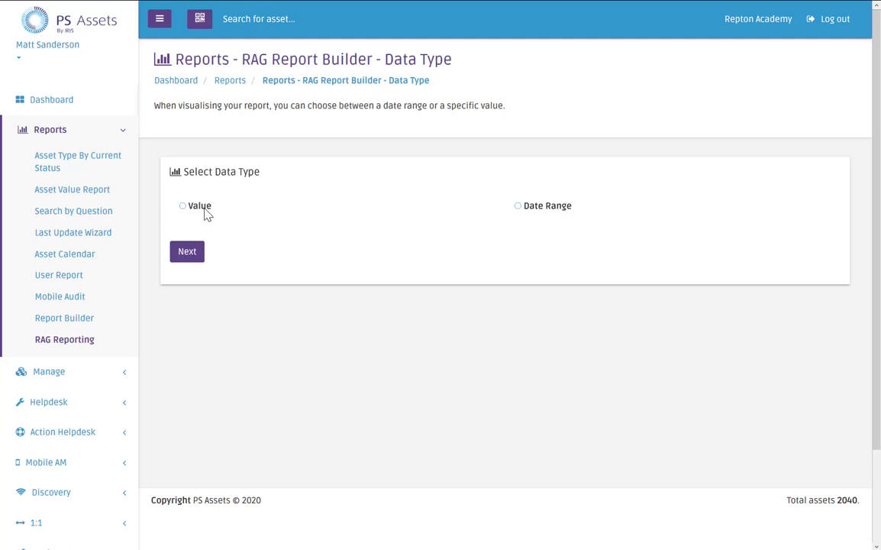
pyautogui.click(182, 206)
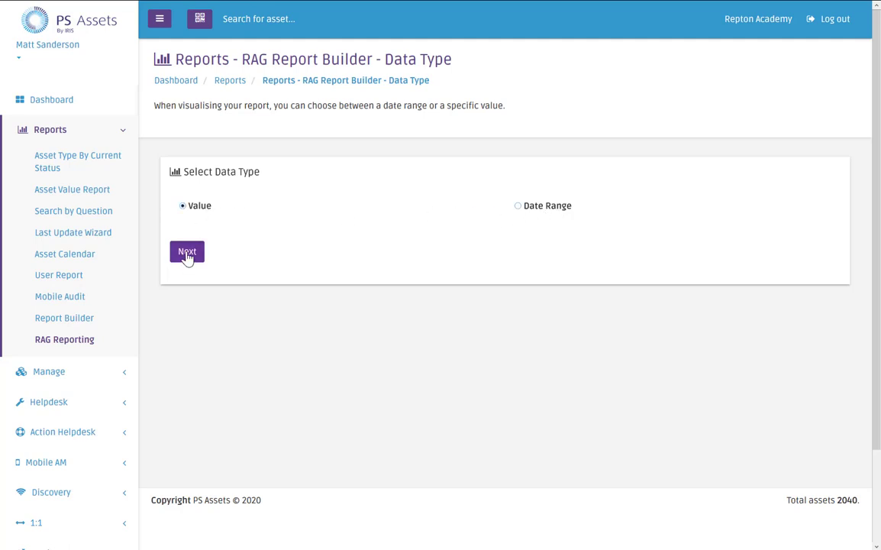
pyautogui.click(186, 251)
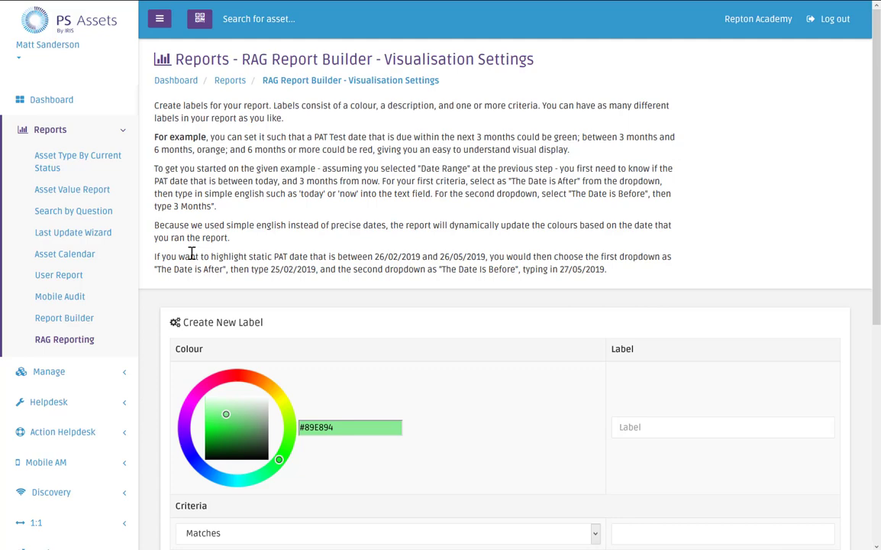
# - Add a pale green 'Less than 10000 miles' label with criterion Less Than 10000
pyautogui.scroll(-3)
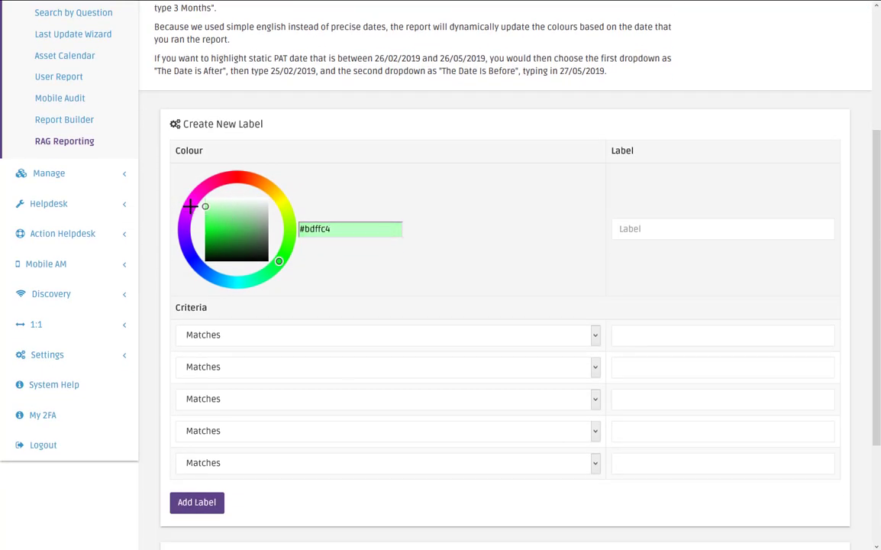
pyautogui.click(722, 228)
pyautogui.write('L')
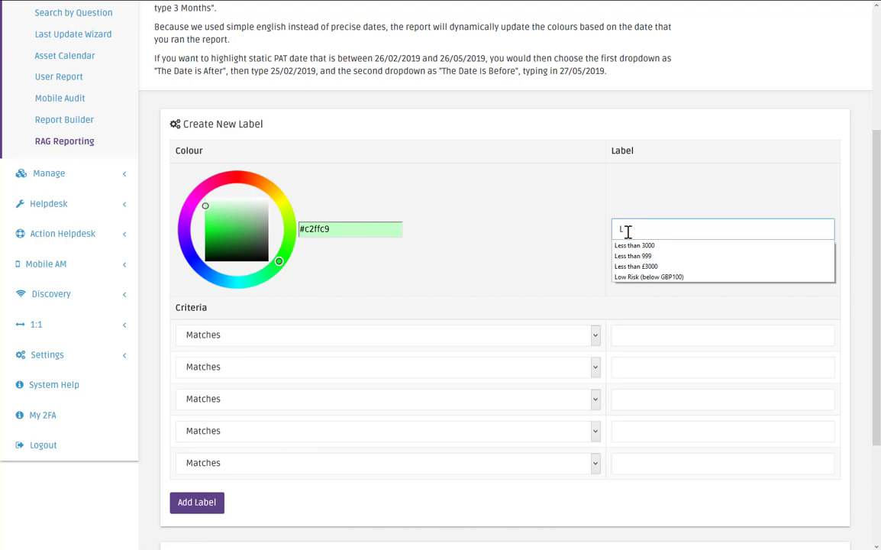
pyautogui.write('ess than')
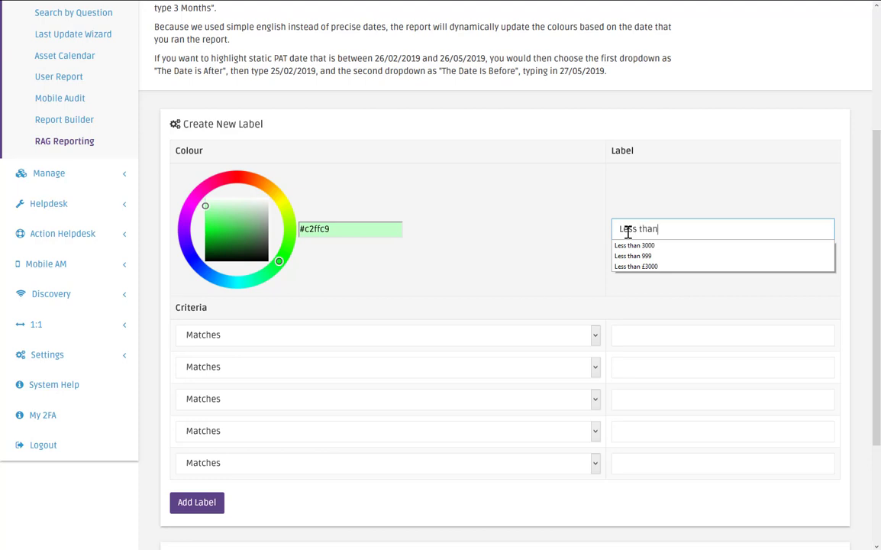
pyautogui.write('1000')
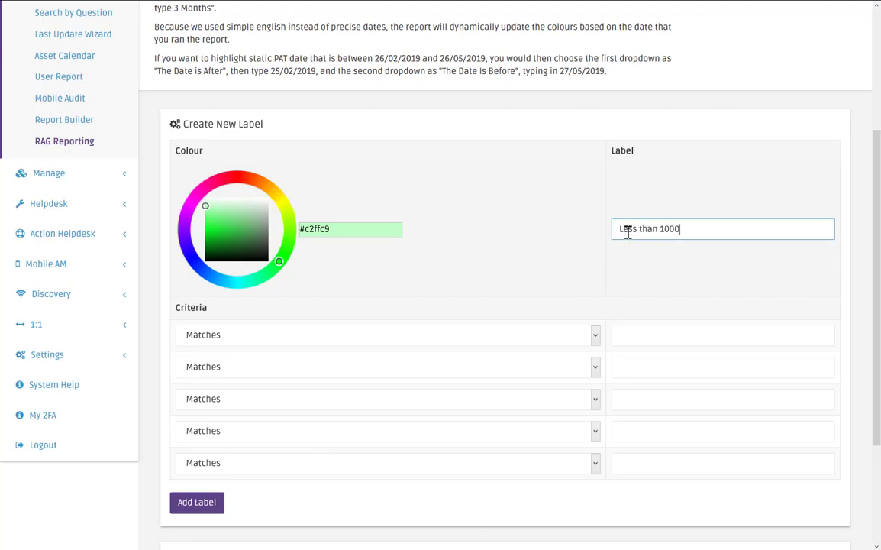
pyautogui.write('0 miles')
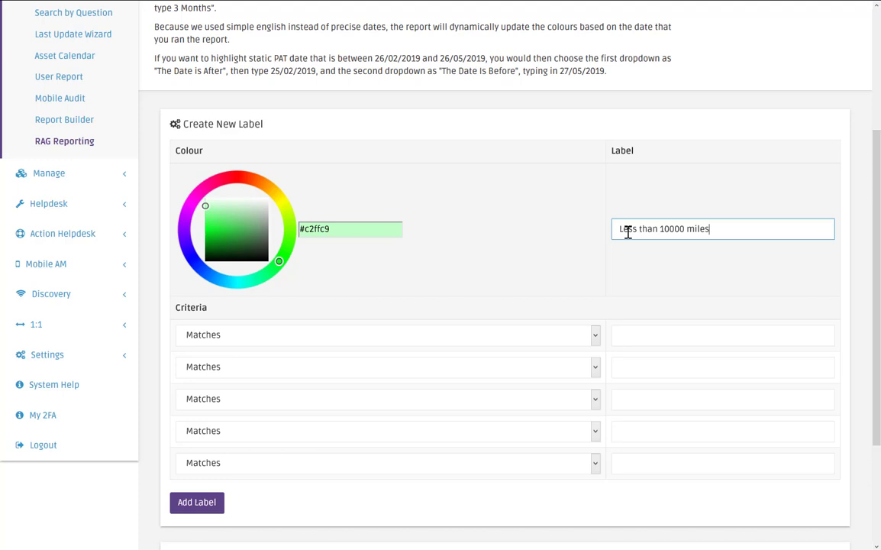
pyautogui.moveTo(328, 313)
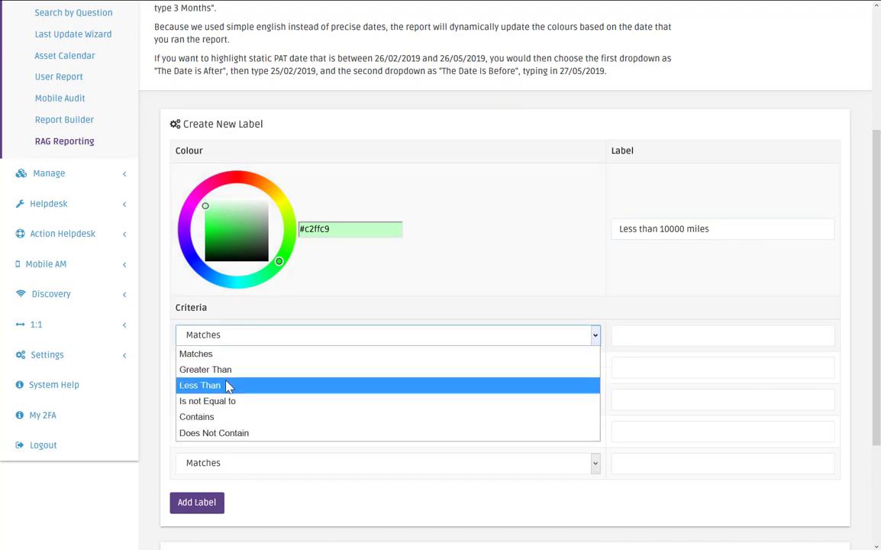
pyautogui.click(201, 385)
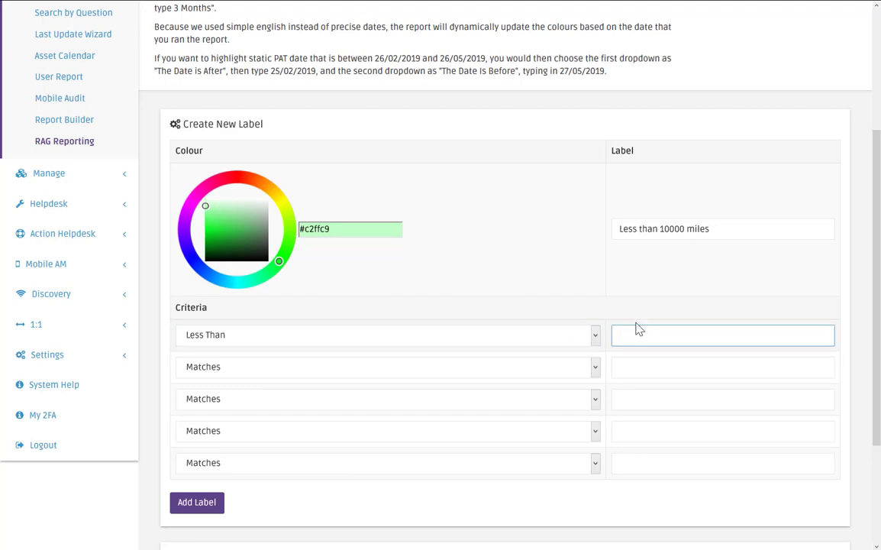
pyautogui.write('10000')
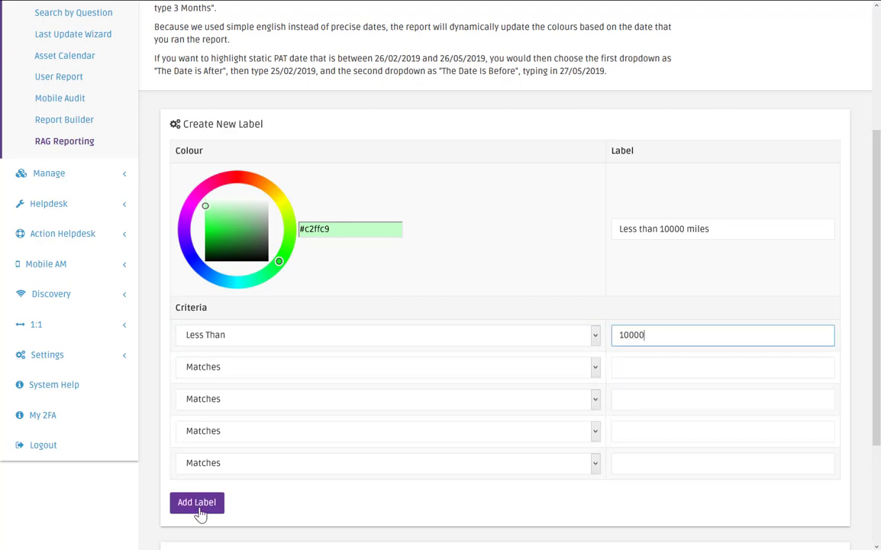
pyautogui.click(197, 501)
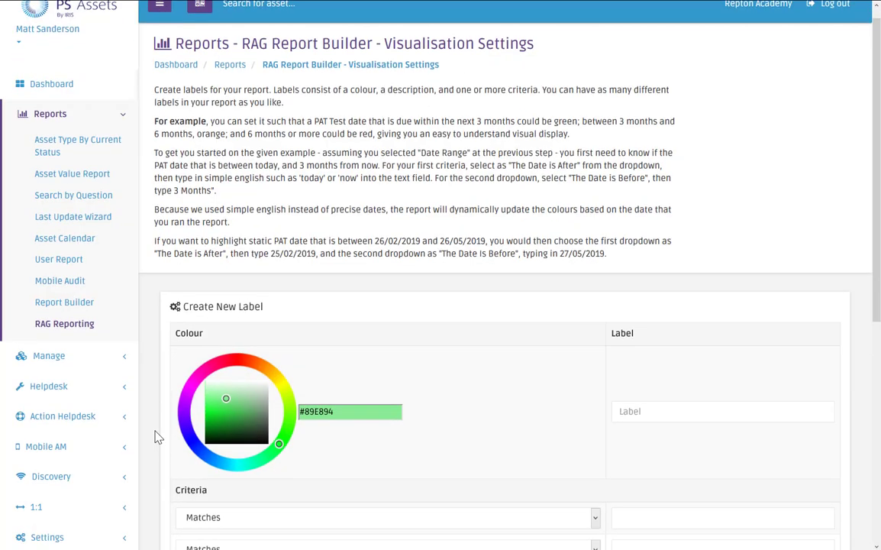
pyautogui.scroll(-3)
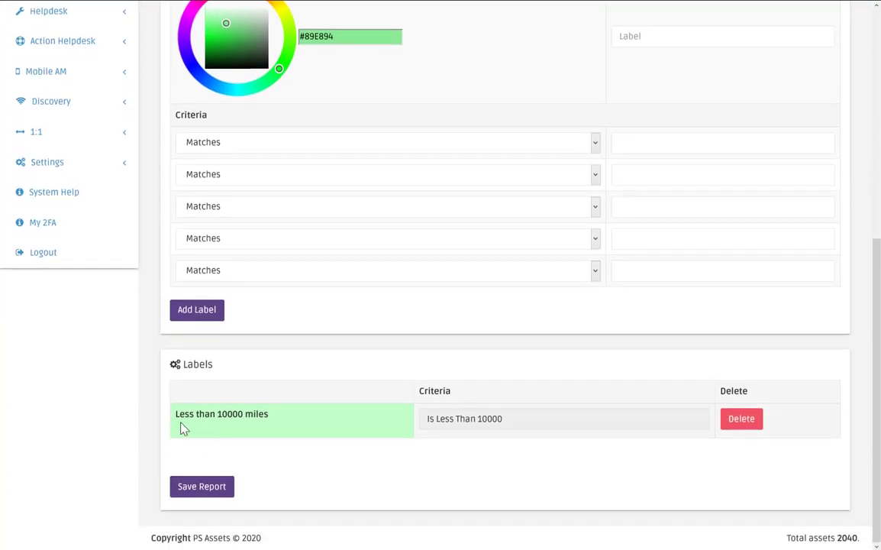
pyautogui.moveTo(447, 405)
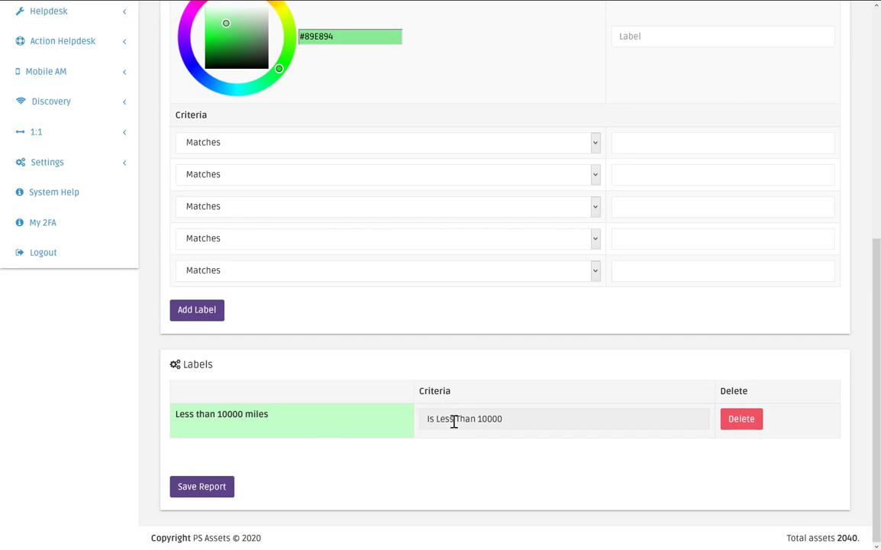
pyautogui.scroll(3)
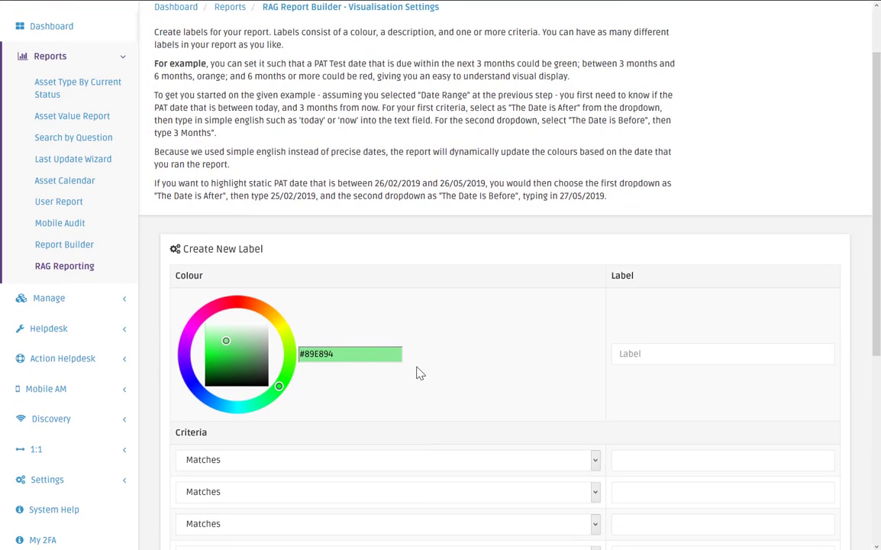
pyautogui.scroll(-3)
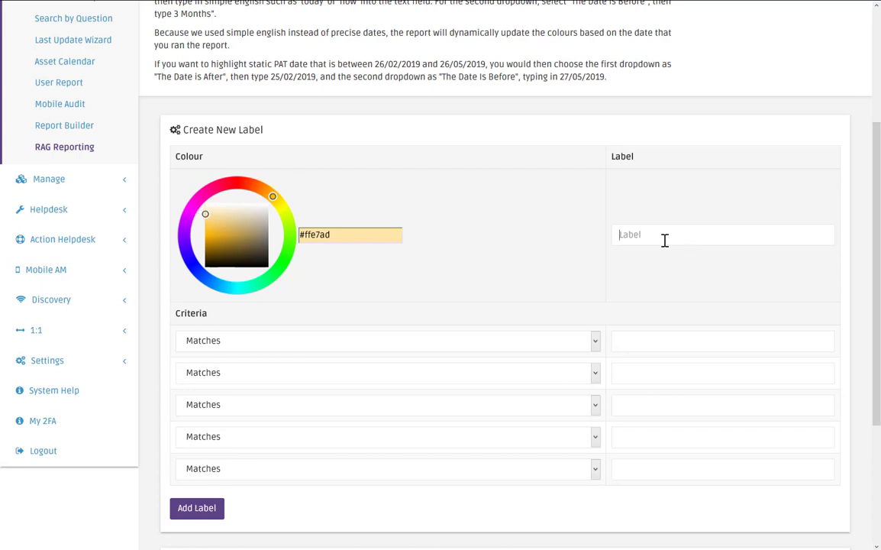
# - Name the amber label 'Greater than 10000 Less than 100000'
pyautogui.write('Great')
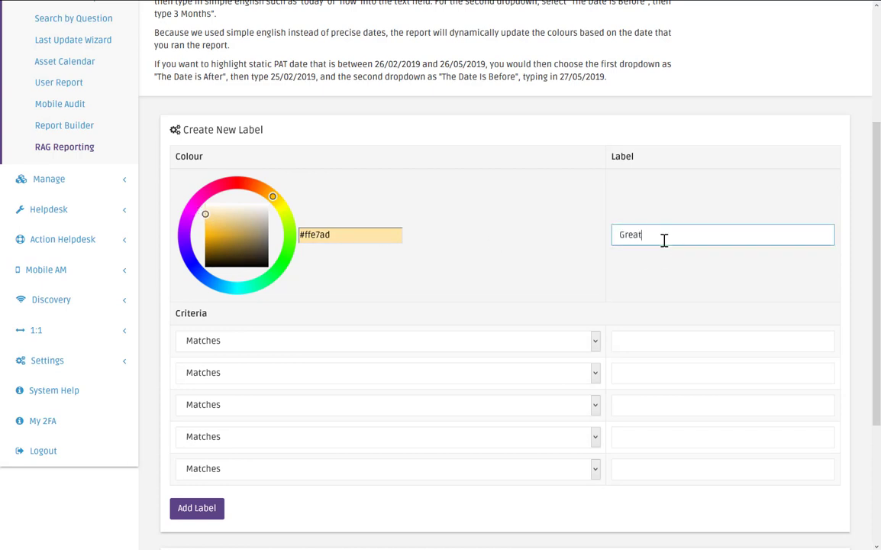
pyautogui.write('er than')
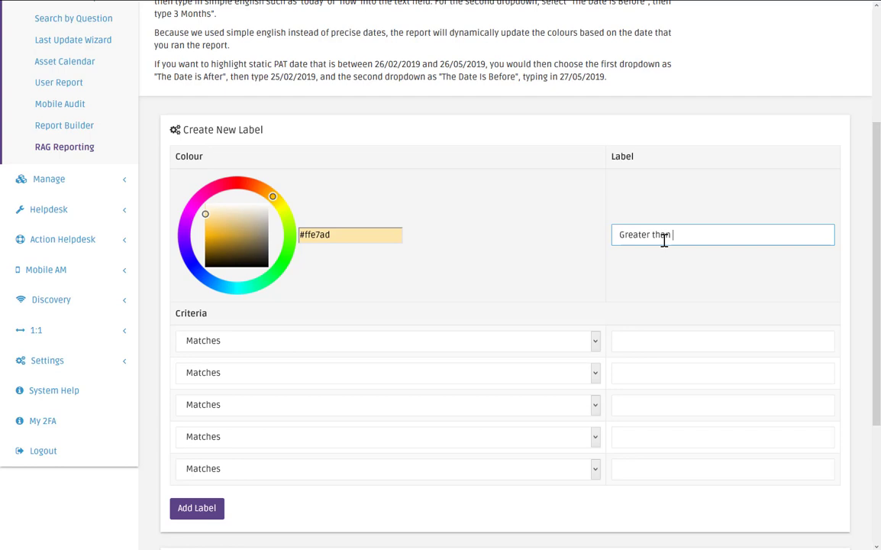
pyautogui.write('10000')
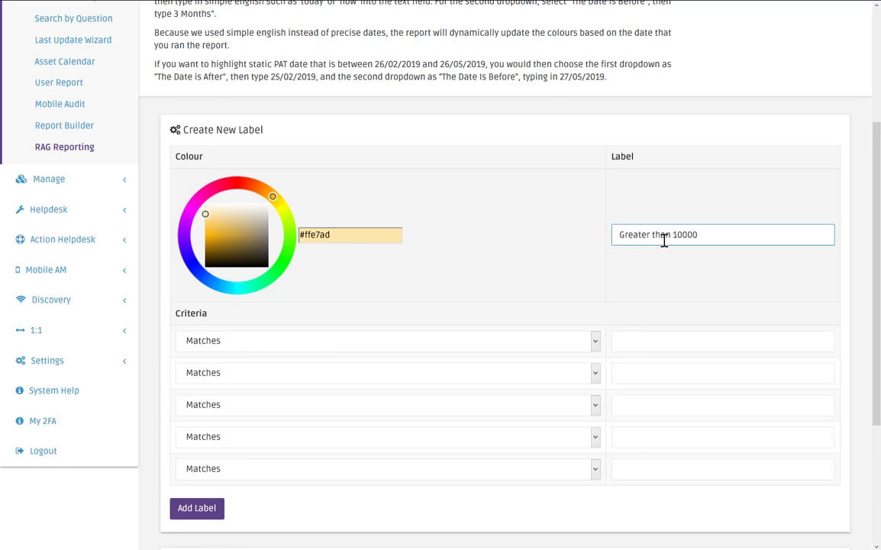
pyautogui.write('Less th')
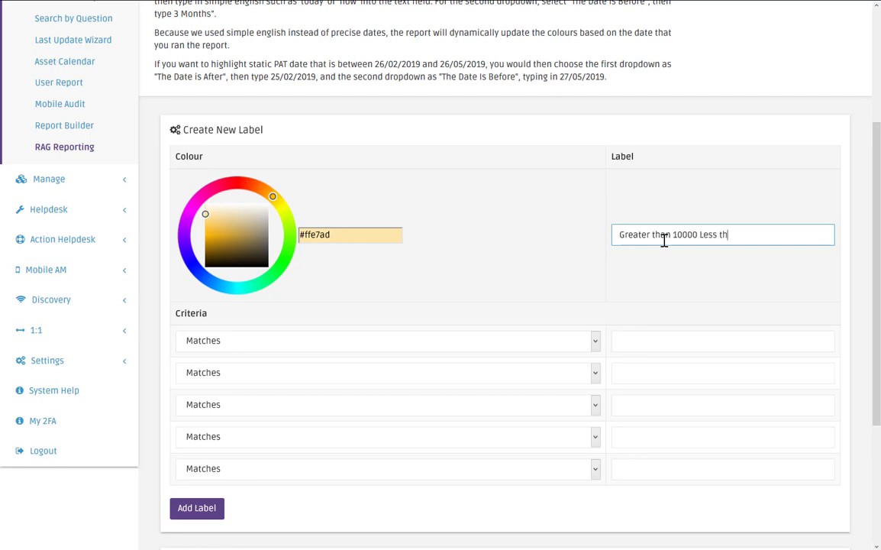
pyautogui.write('an 100000')
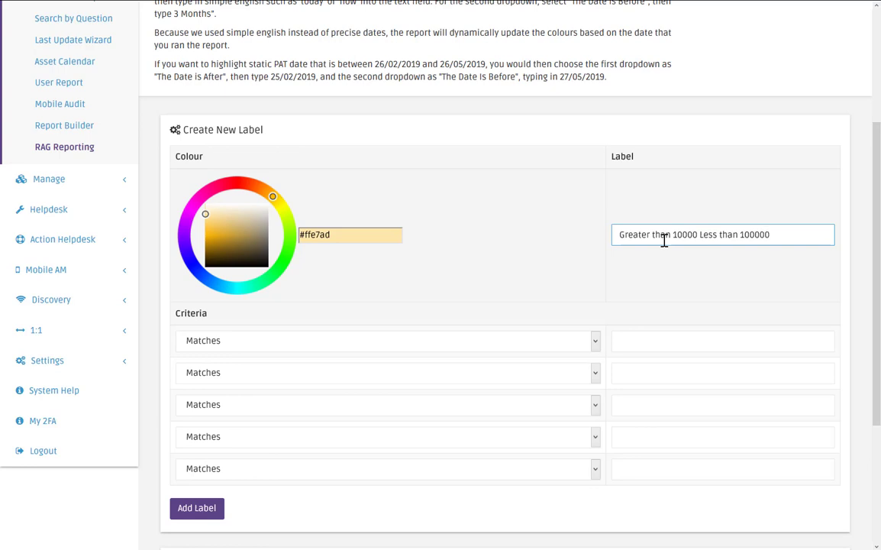
pyautogui.moveTo(574, 311)
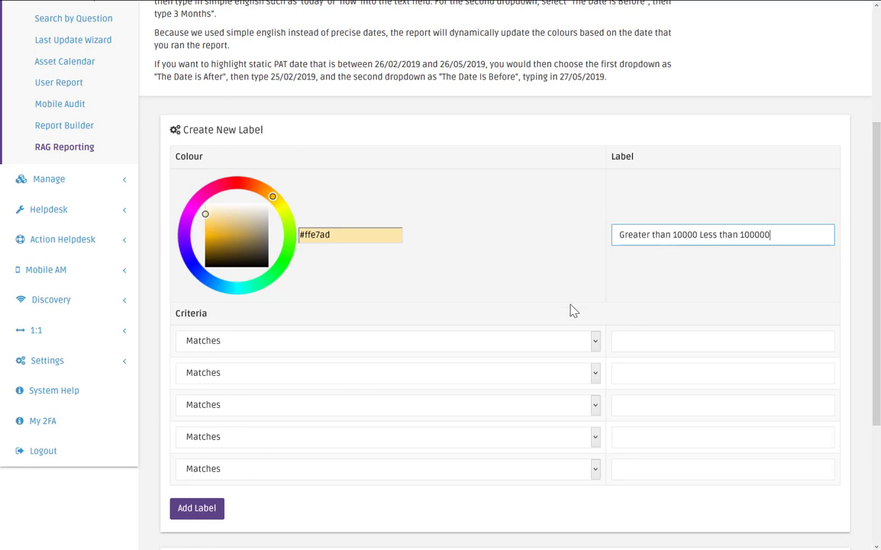
# - Set criteria Greater Than 10000 and Less Than 100000, and add the label
pyautogui.click(386, 340)
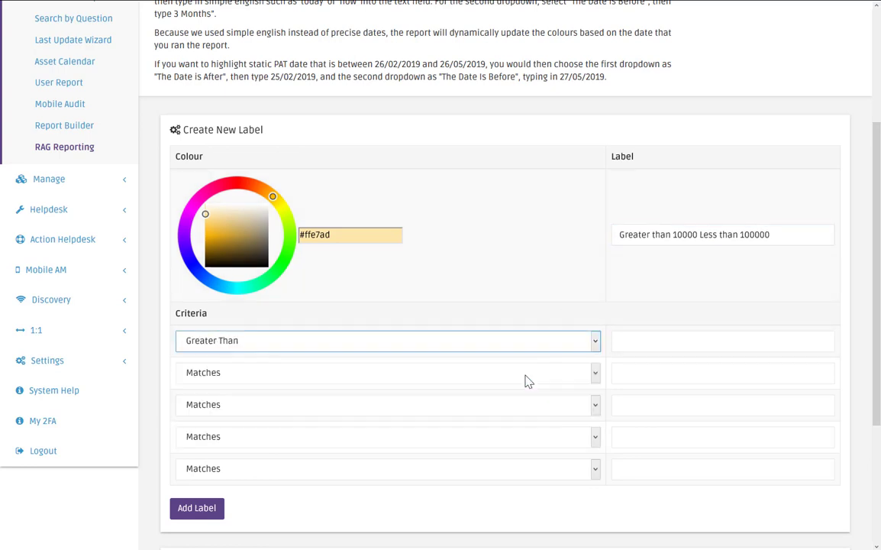
pyautogui.write('1')
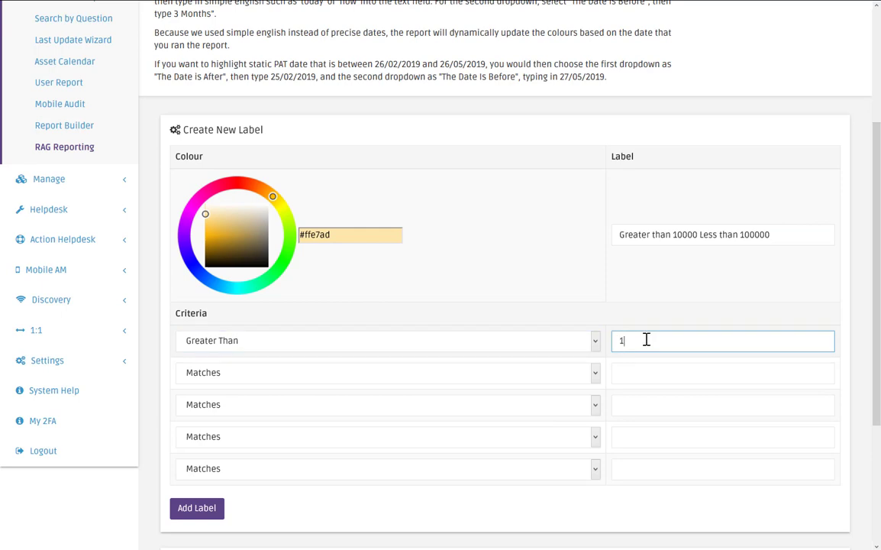
pyautogui.write('0000')
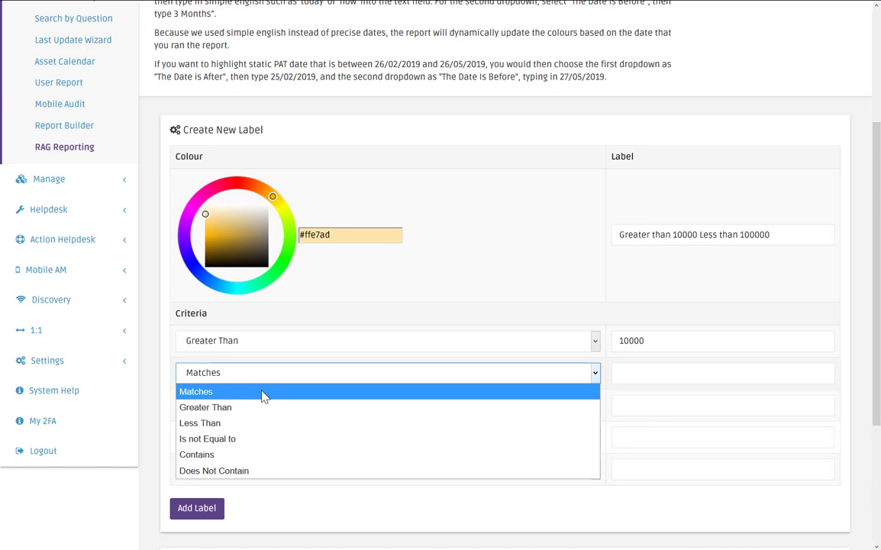
pyautogui.click(201, 422)
pyautogui.write('100000')
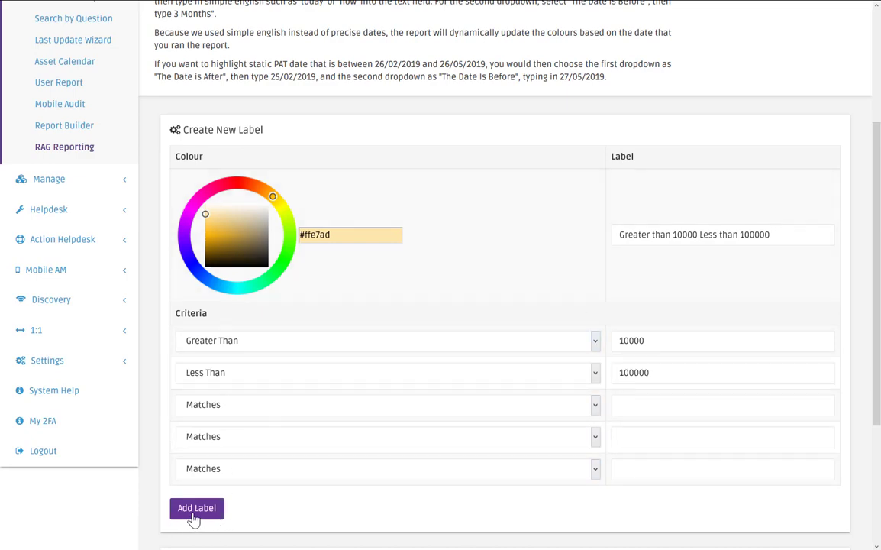
pyautogui.click(196, 508)
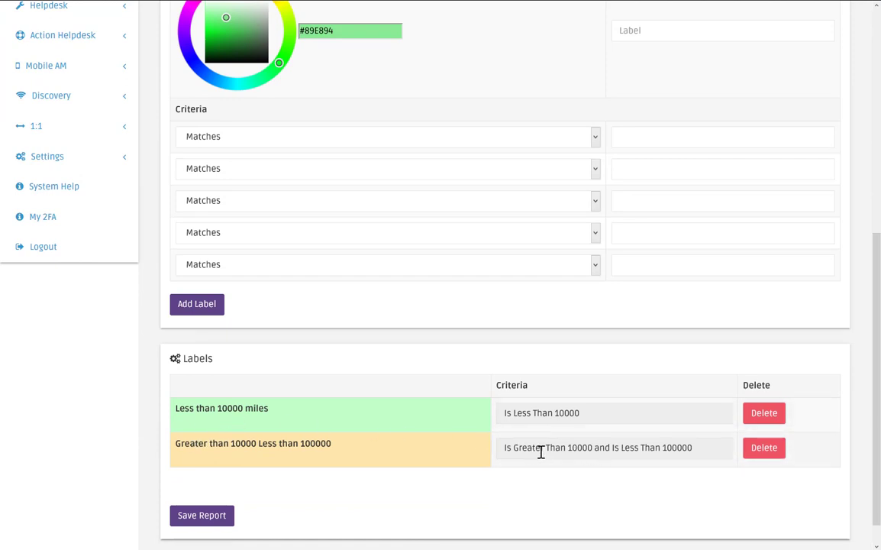
# - Add a pinkish-red 'Greater than 100000' label with criterion Greater Than 100000
pyautogui.scroll(3)
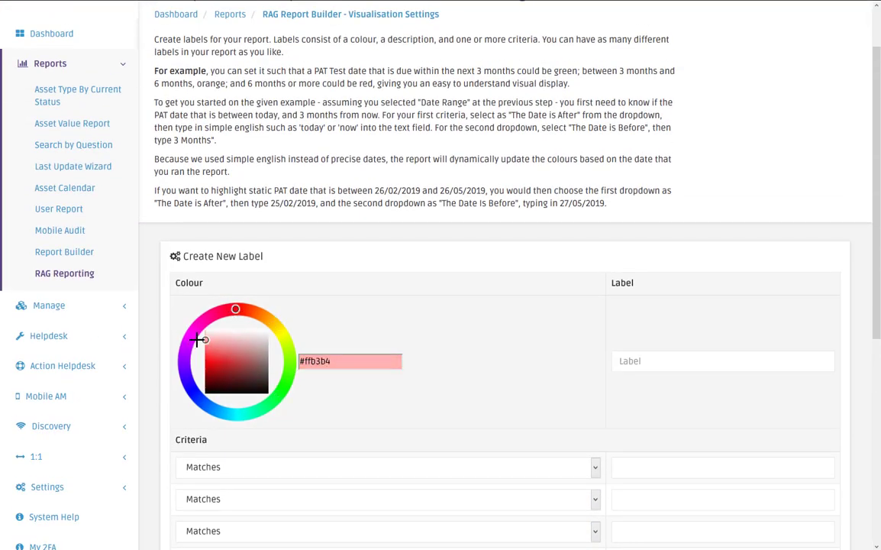
pyautogui.click(721, 361)
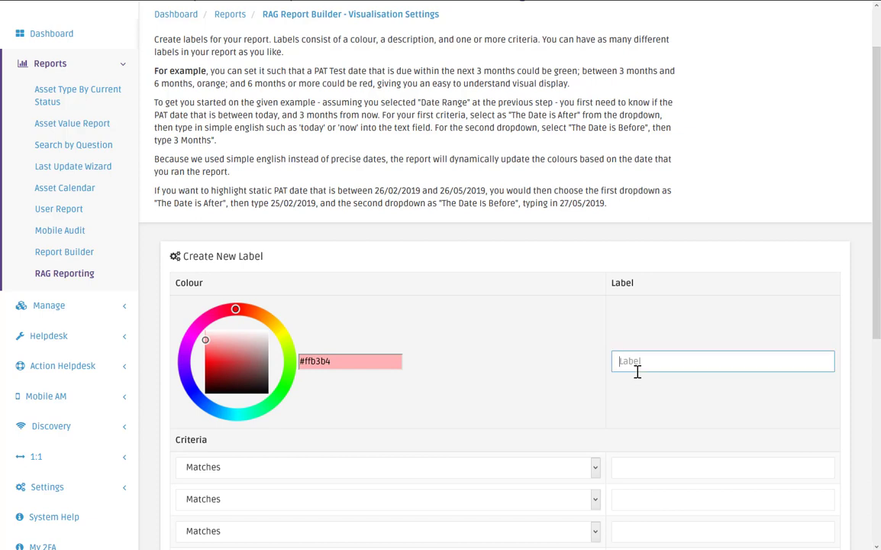
pyautogui.write('Greater')
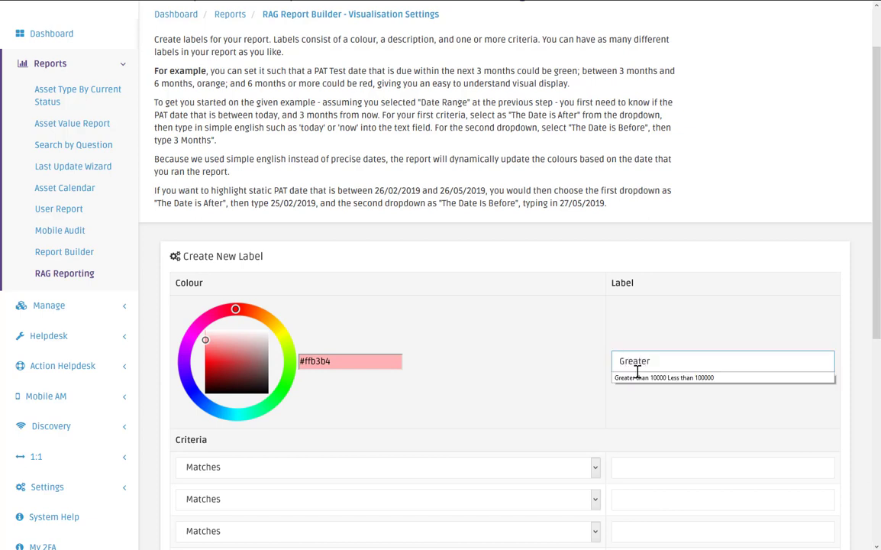
pyautogui.write('than 100000')
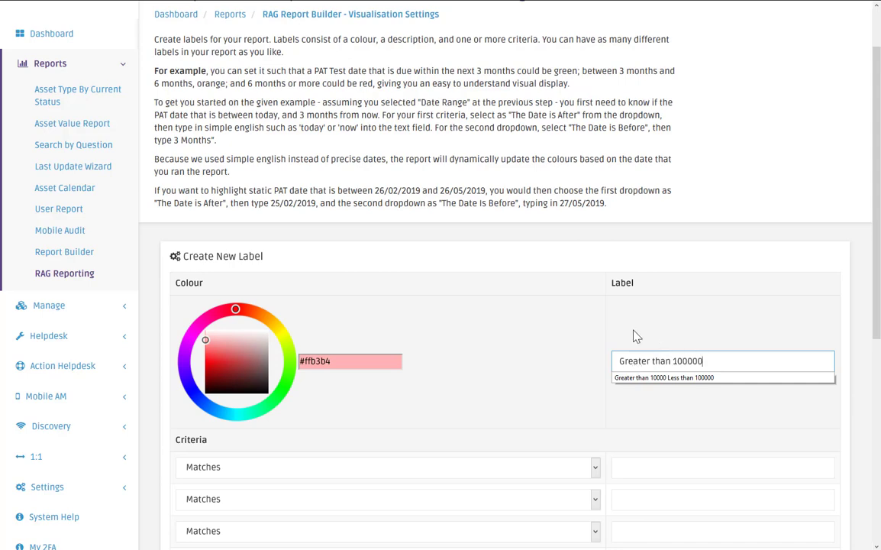
pyautogui.scroll(-3)
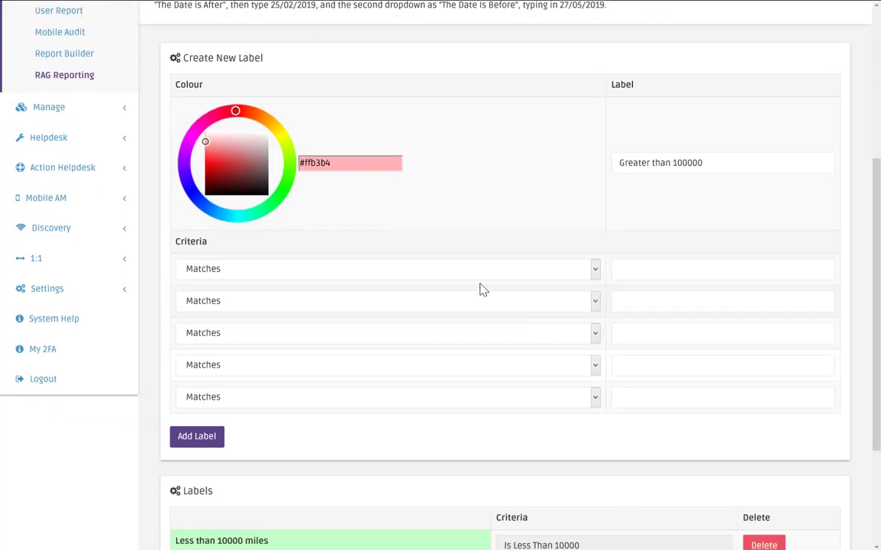
pyautogui.click(387, 268)
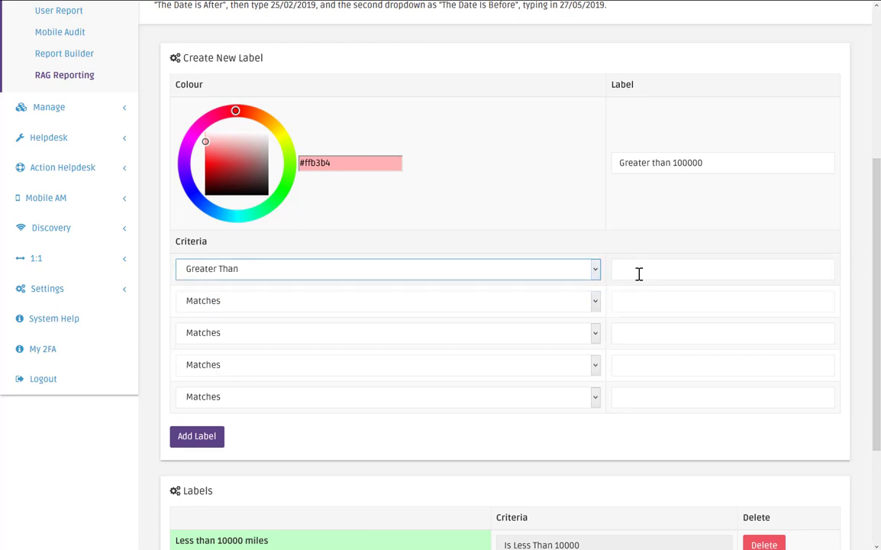
pyautogui.write('100000')
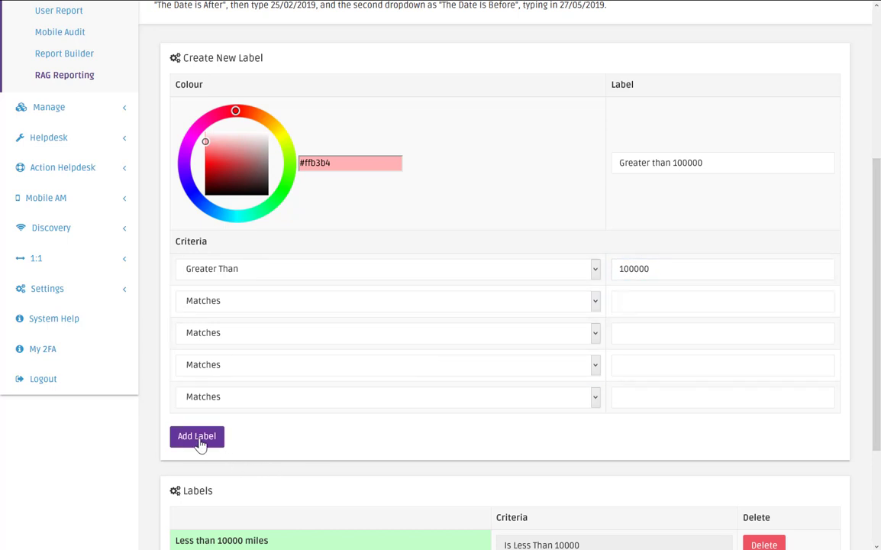
pyautogui.click(197, 437)
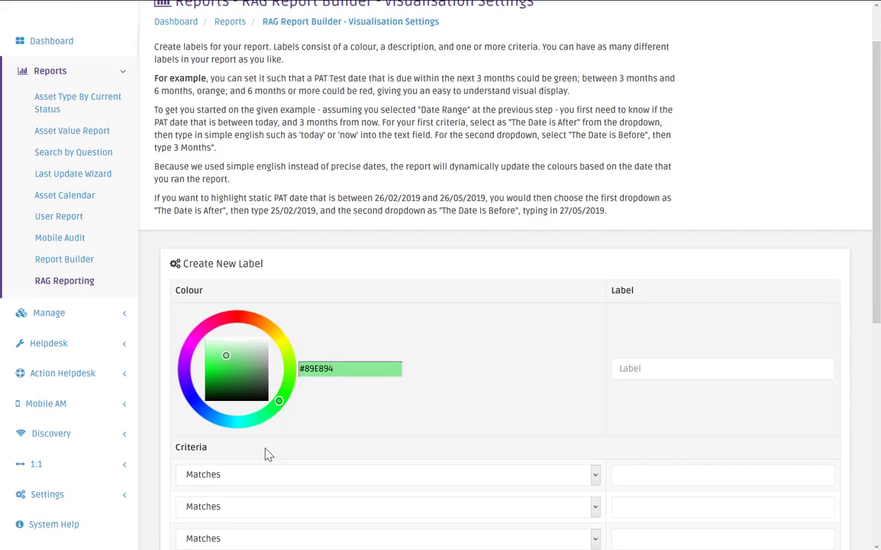
# - Save the Vehicle Risk RAG report with its green, amber and red mileage labels
pyautogui.scroll(-3)
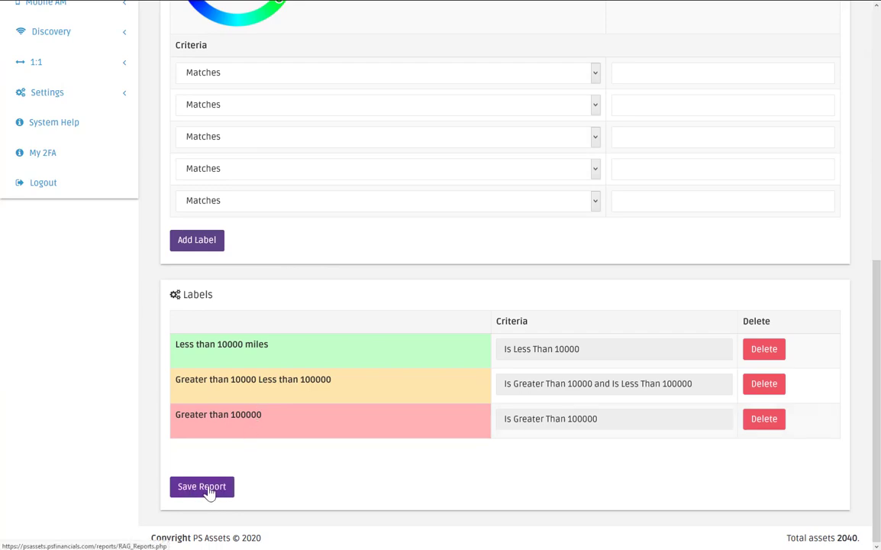
pyautogui.click(202, 487)
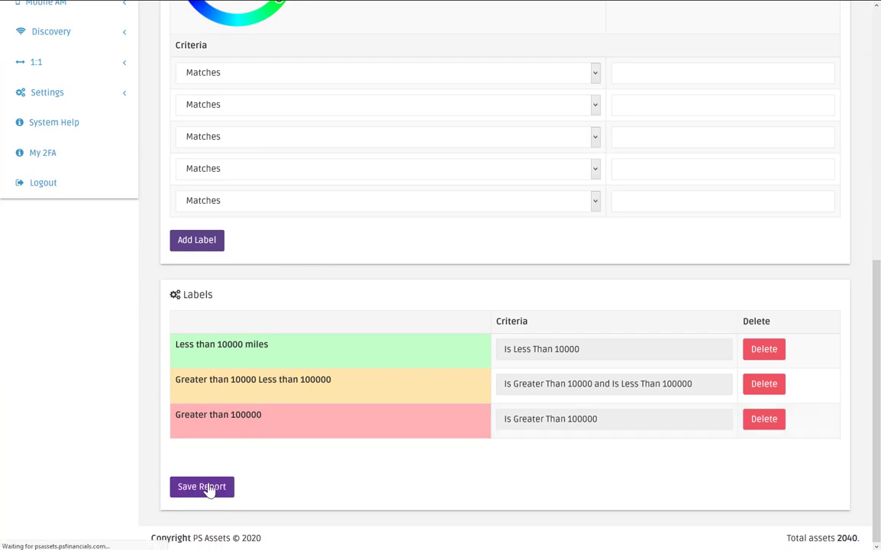
pyautogui.click(202, 487)
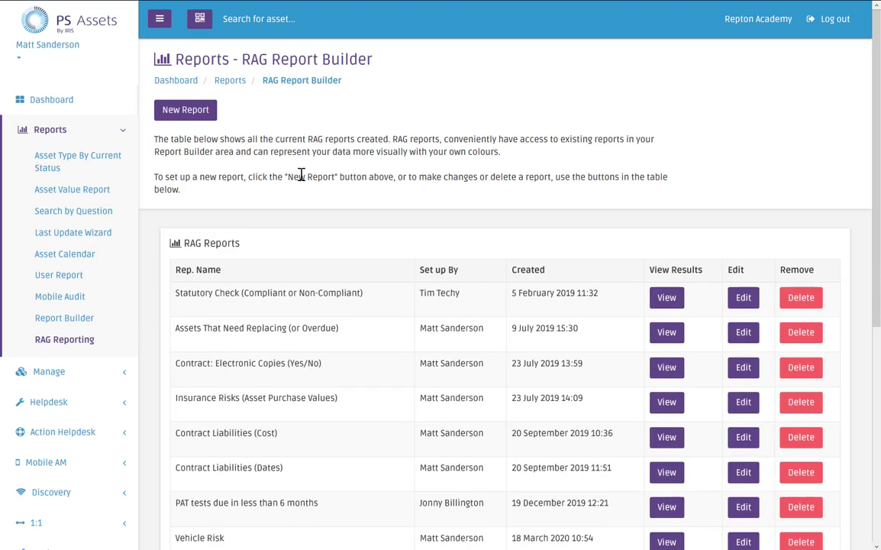
pyautogui.scroll(-3)
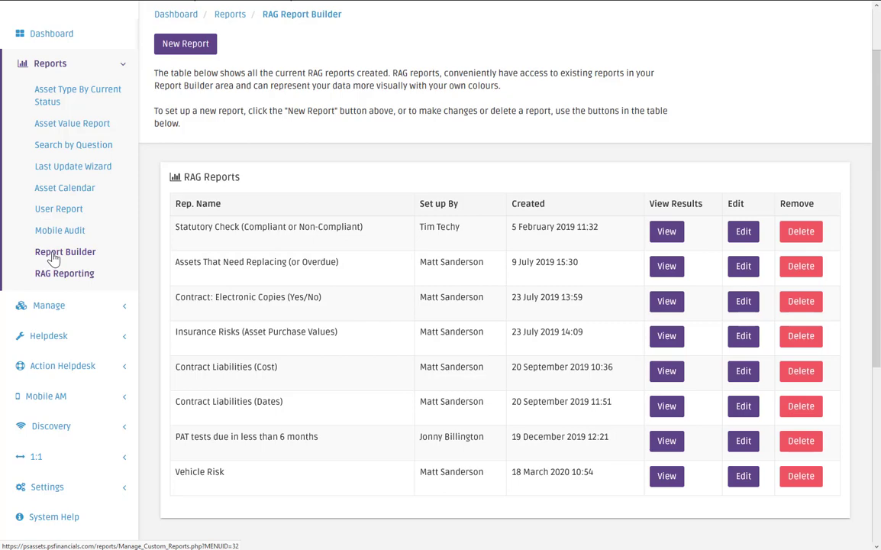
# - Regenerate the All Vehicle Data report to list the 8 vehicles with mileages and dates
pyautogui.click(64, 251)
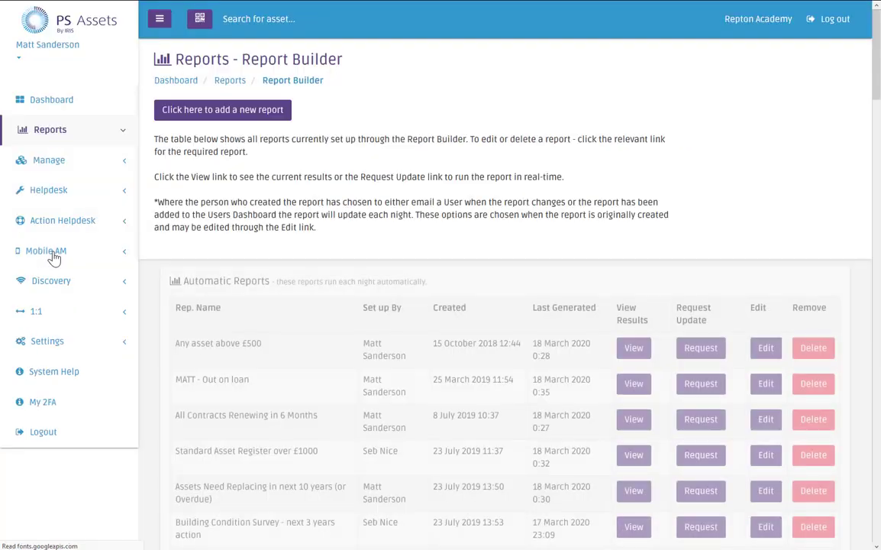
pyautogui.scroll(-3)
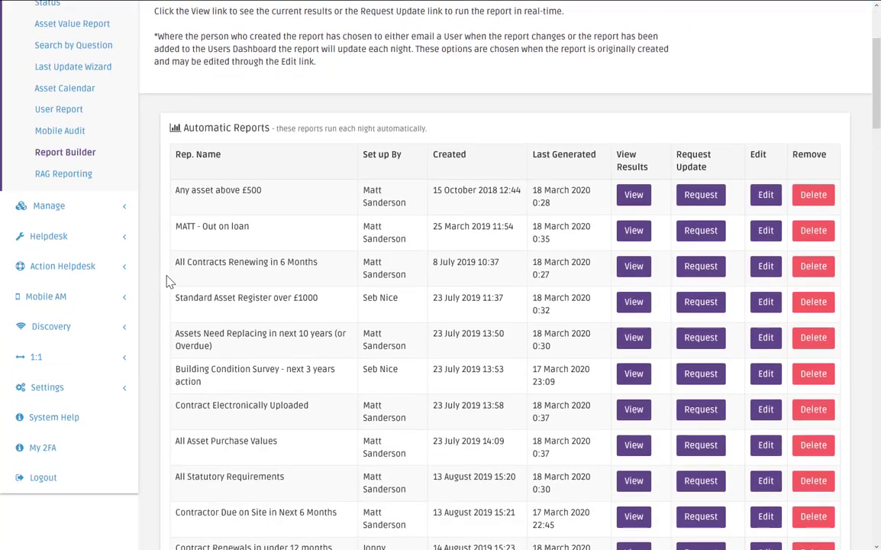
pyautogui.scroll(-3)
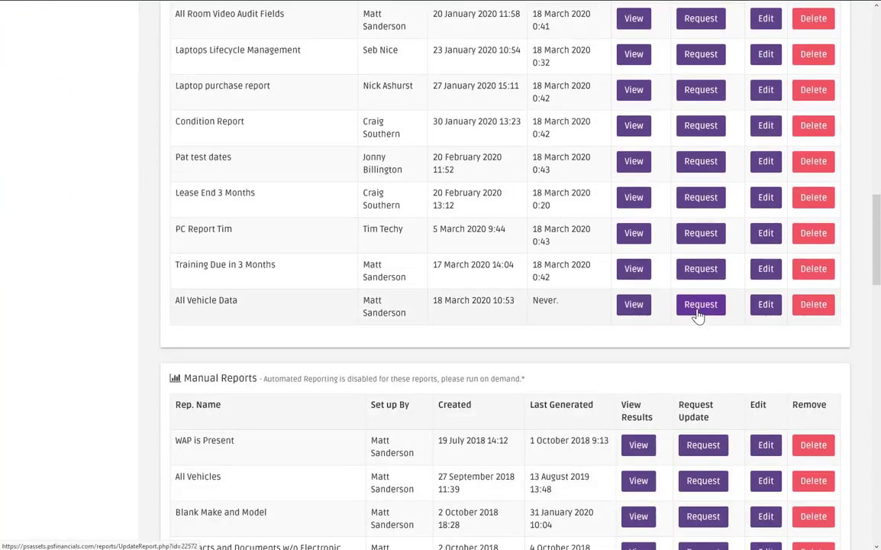
pyautogui.click(701, 304)
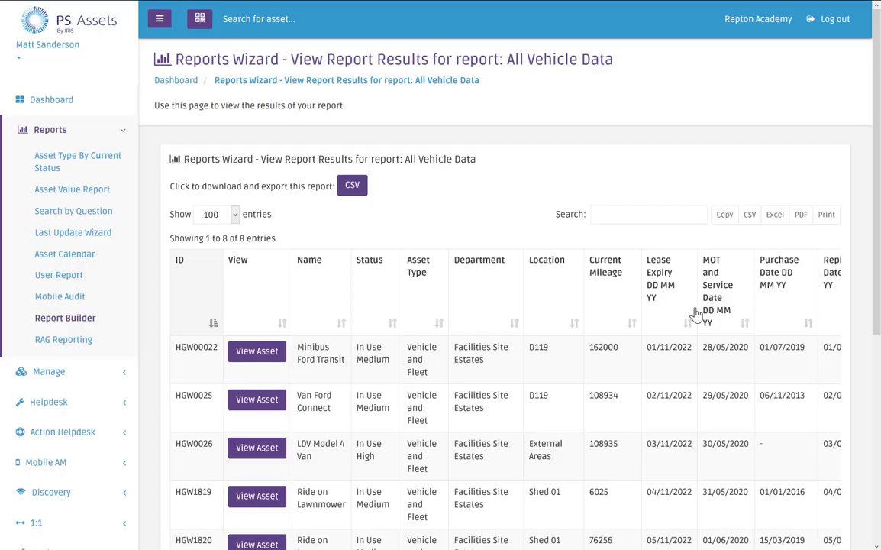
pyautogui.moveTo(159, 313)
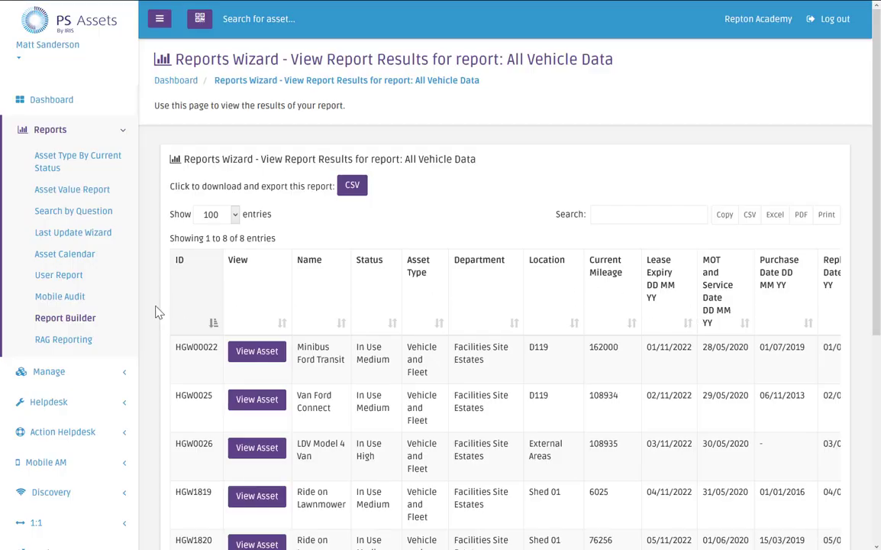
# - View the Vehicle Risk RAG results: 8 assets, 5 above 100000, 1 green, 2 amber
pyautogui.click(63, 339)
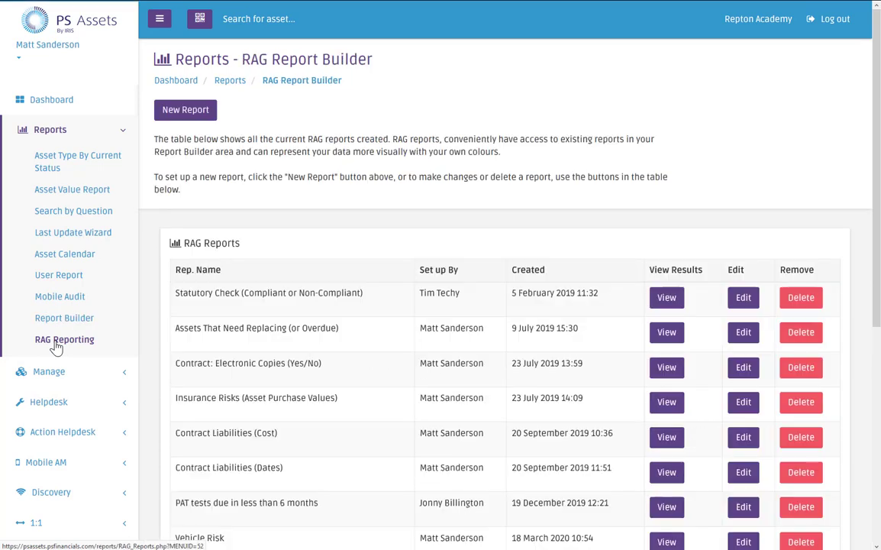
pyautogui.scroll(-3)
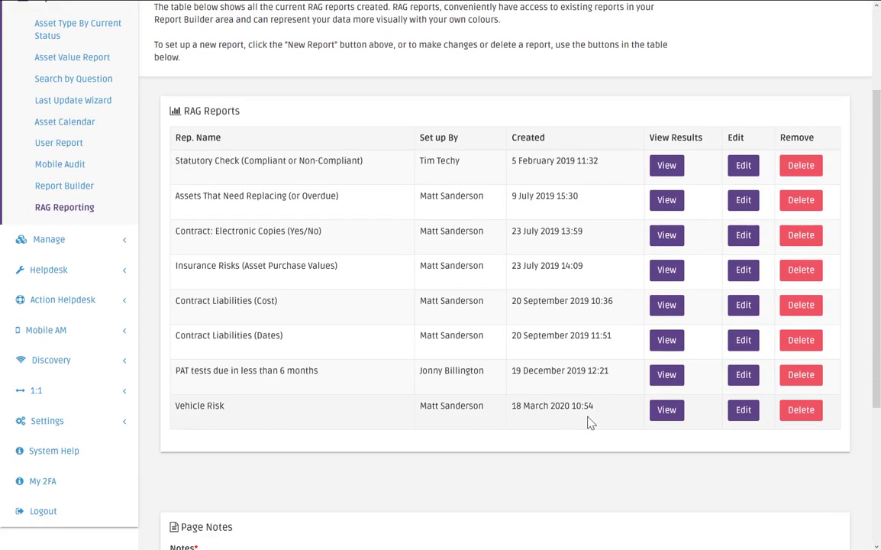
pyautogui.moveTo(667, 410)
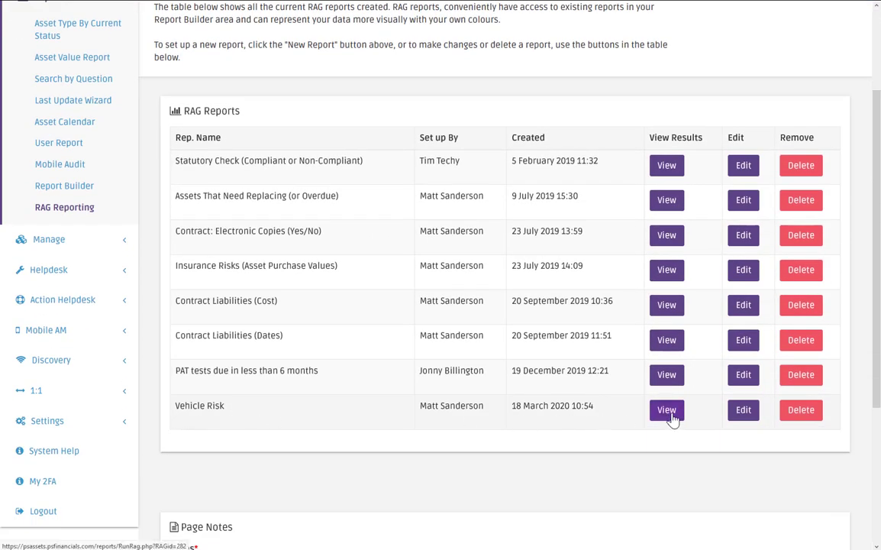
pyautogui.click(666, 409)
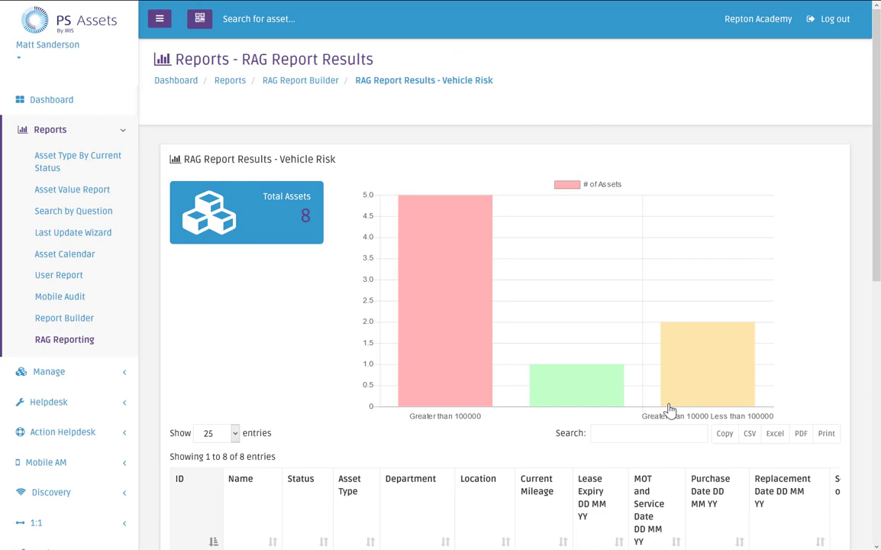
pyautogui.scroll(-3)
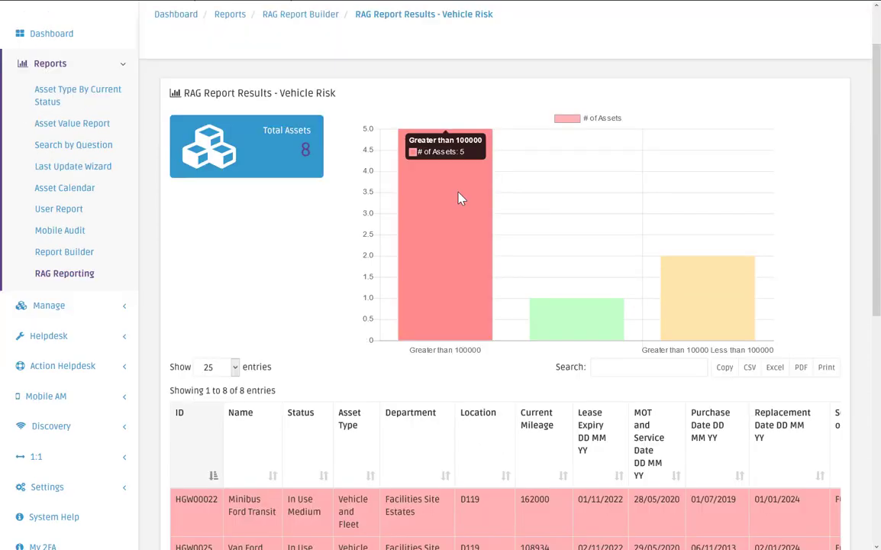
pyautogui.moveTo(569, 321)
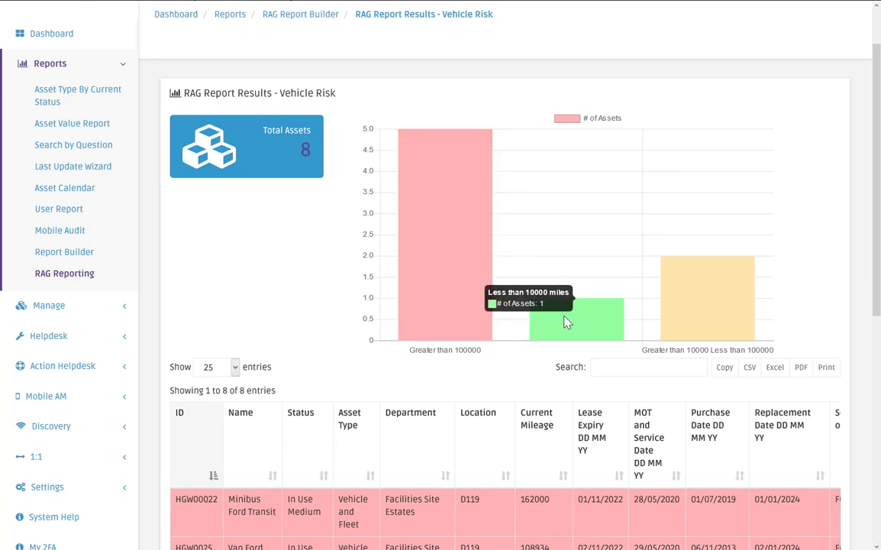
pyautogui.moveTo(691, 321)
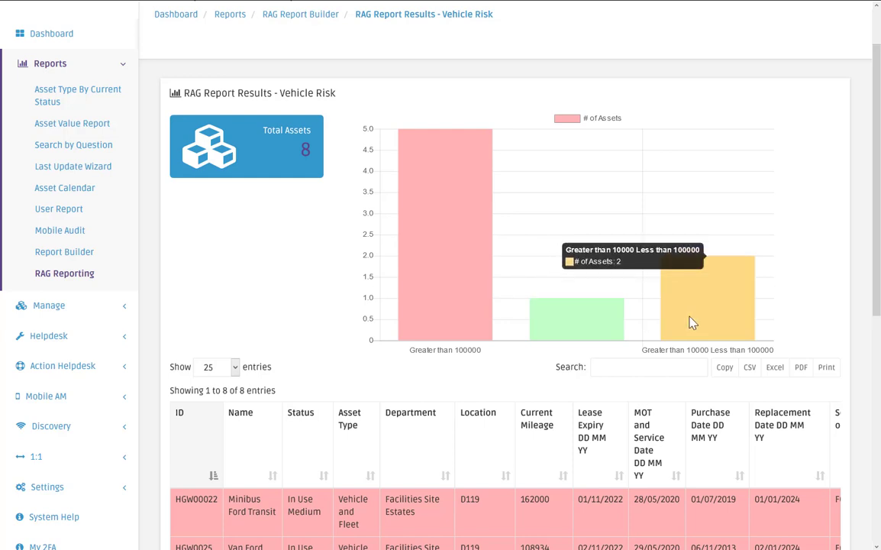
pyautogui.scroll(-3)
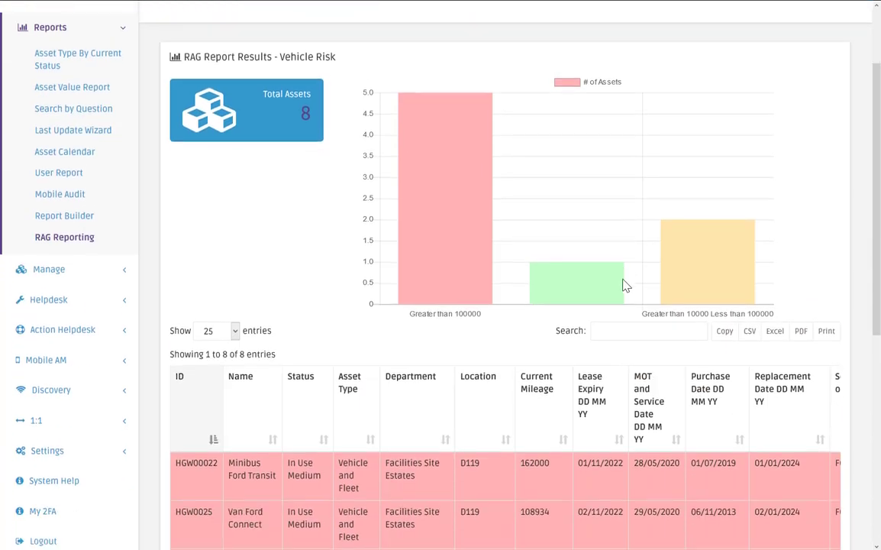
pyautogui.scroll(-3)
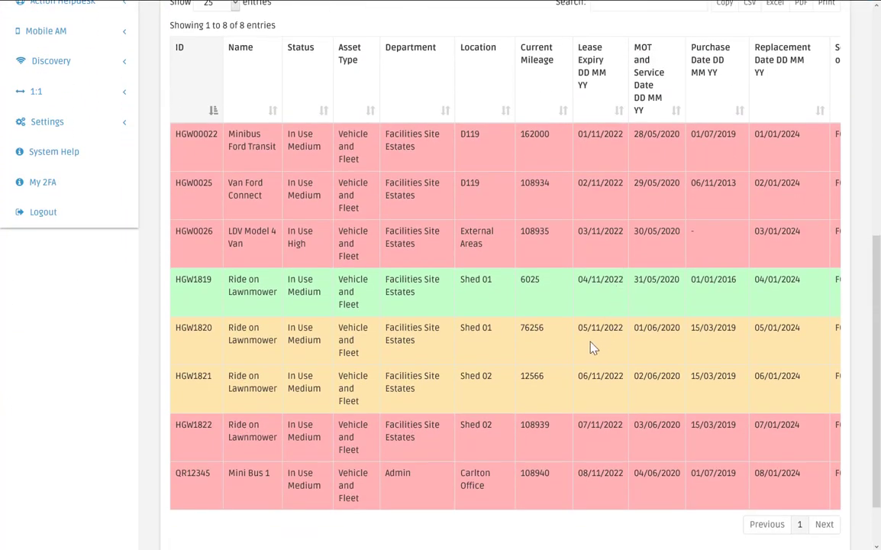
pyautogui.scroll(3)
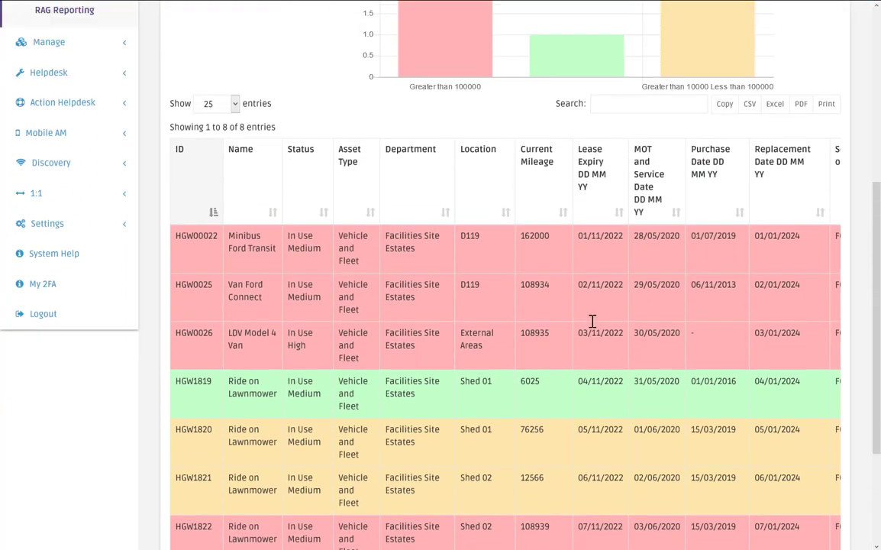
pyautogui.scroll(3)
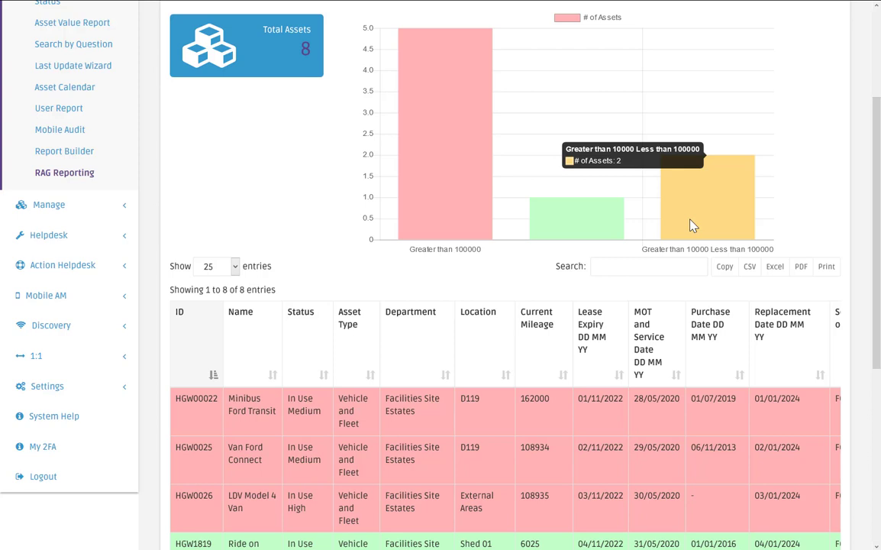
pyautogui.moveTo(54, 416)
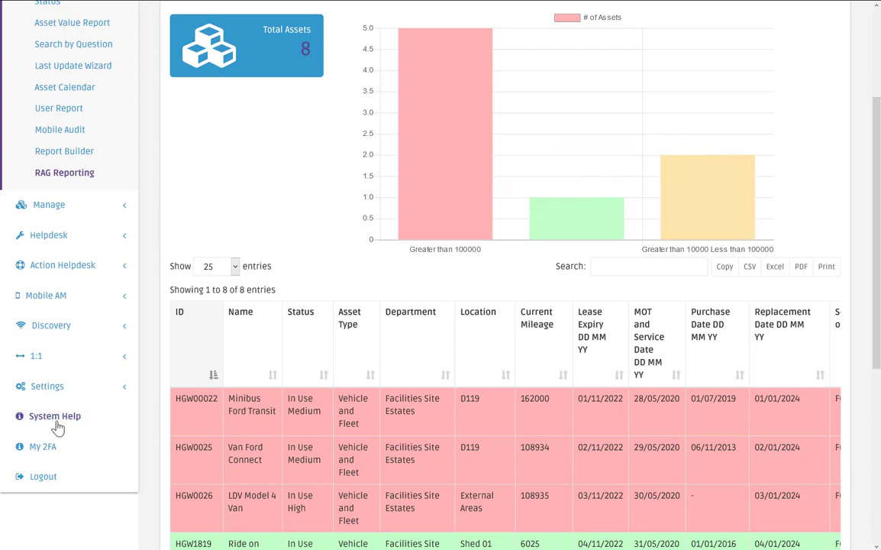